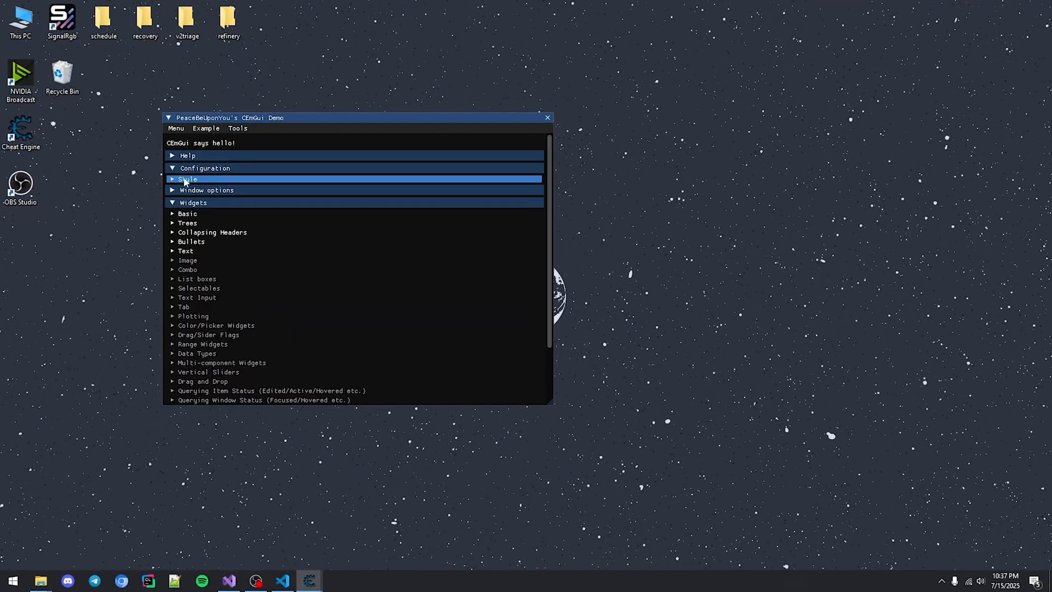
- Copy CEmGui.dll from cemgui.zip into C:\Program Files\Cheat Engine\plugins, granting admin permission
click(187, 179)
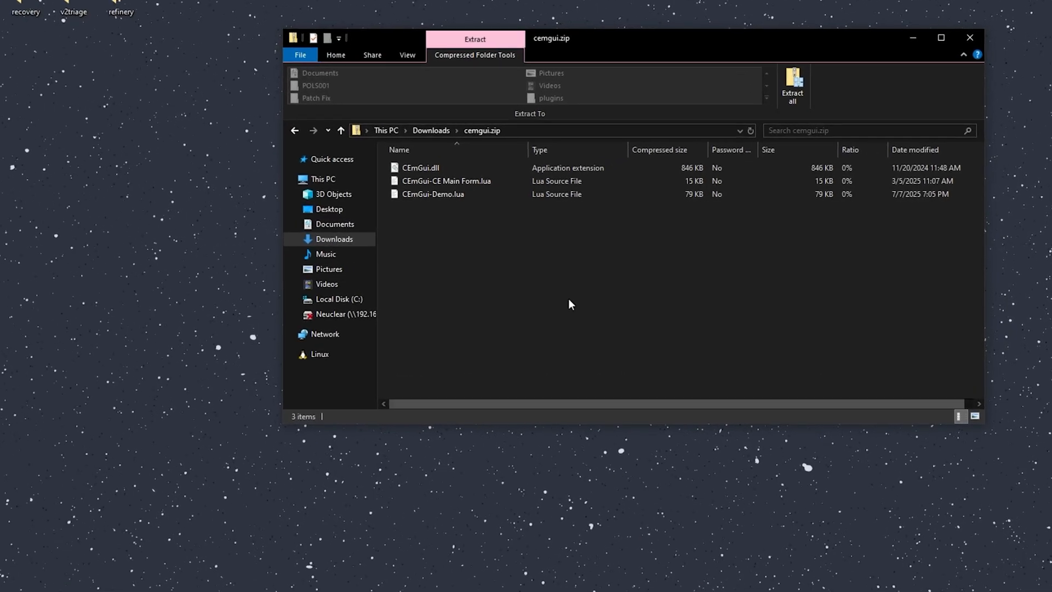
click(420, 168)
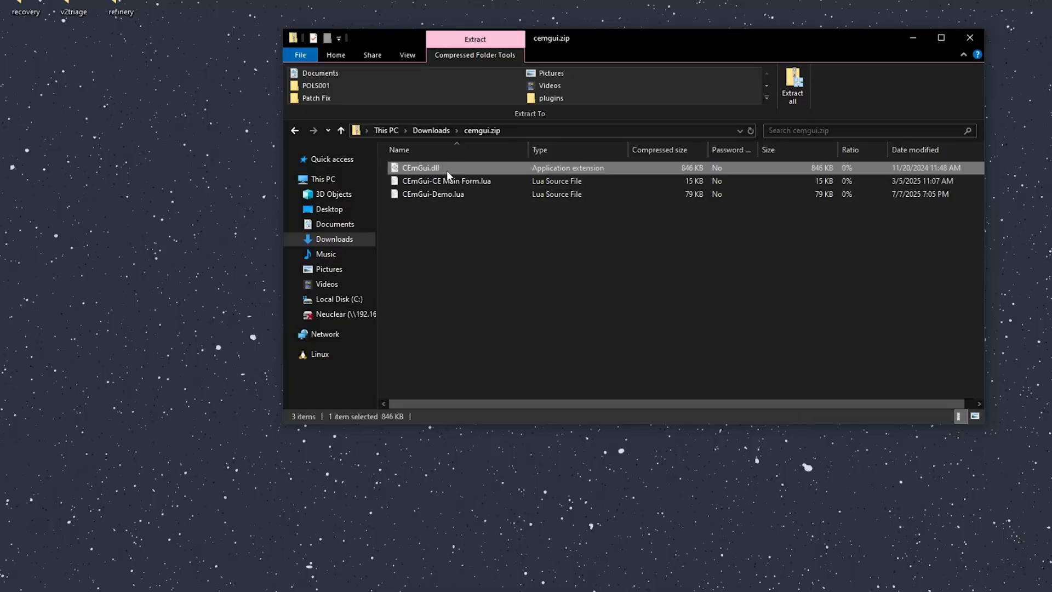
mouse_move(455, 264)
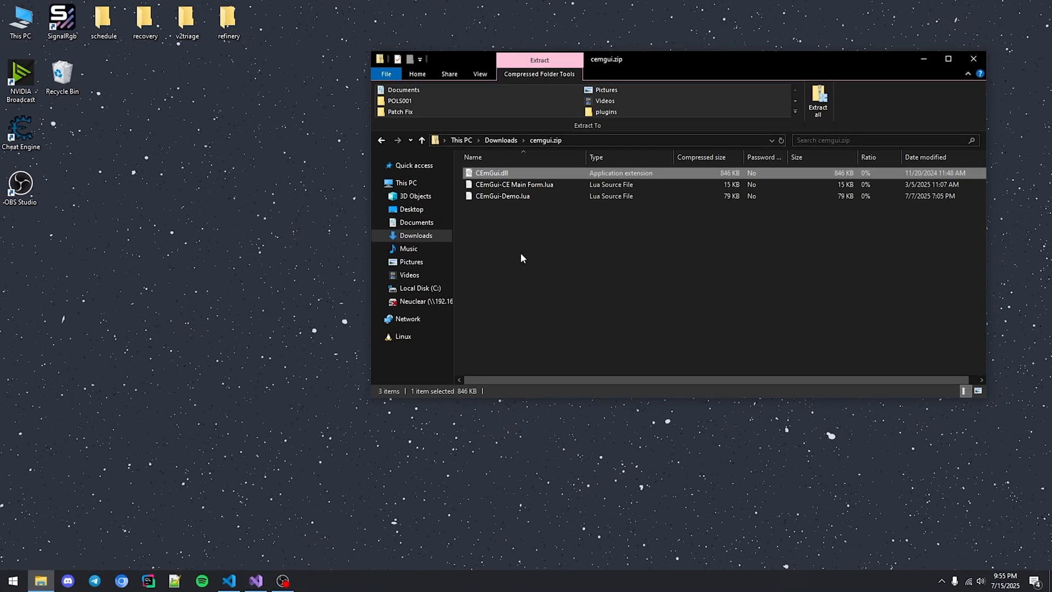
click(11, 581)
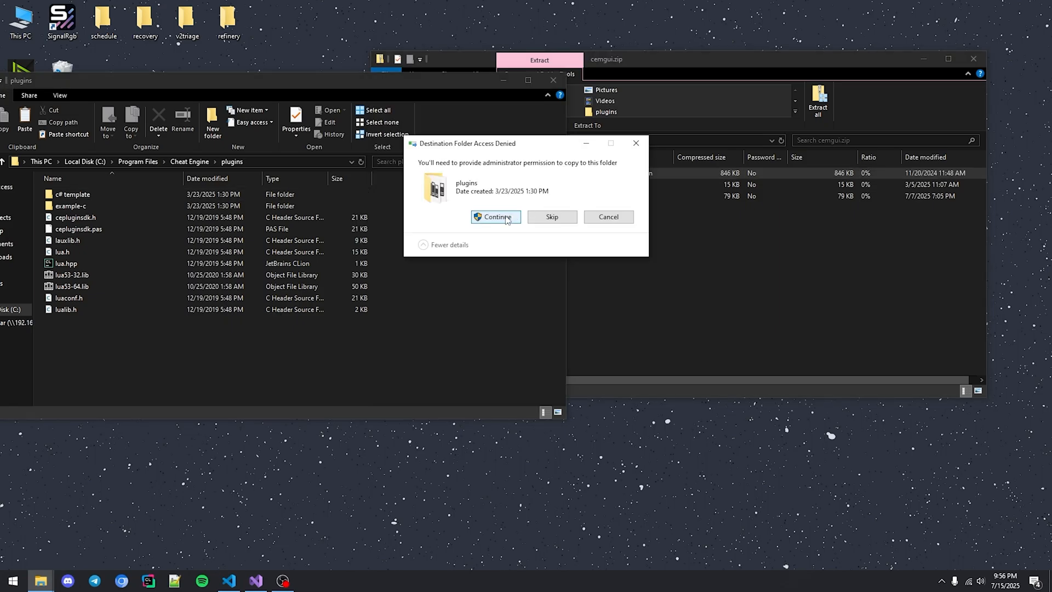
click(495, 217)
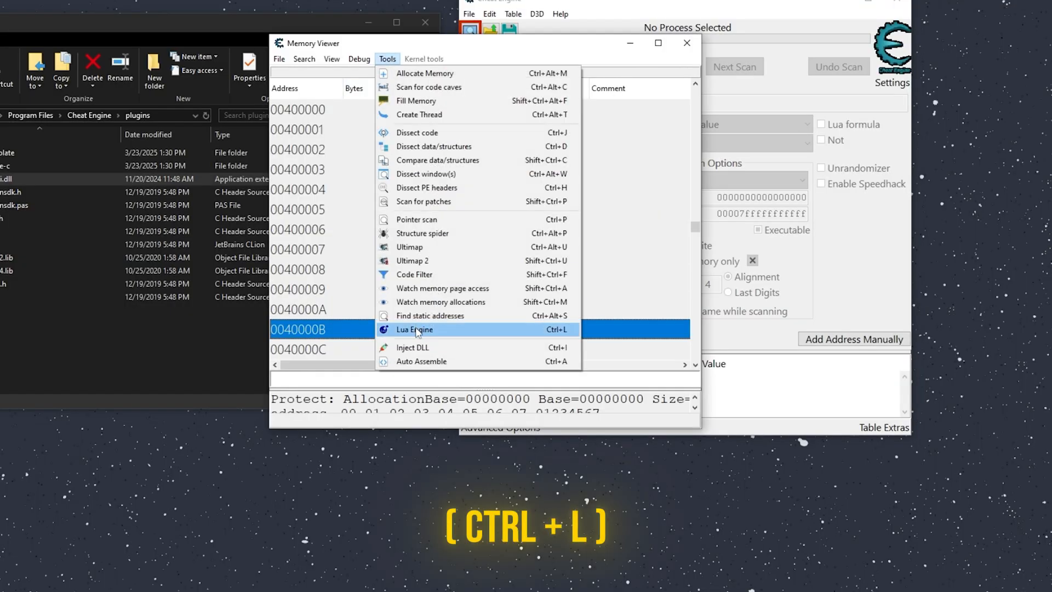
- In the Lua Engine, script ImGui_FindOrCreateForm('Test Window') with form.show(true) and execute it
click(413, 330)
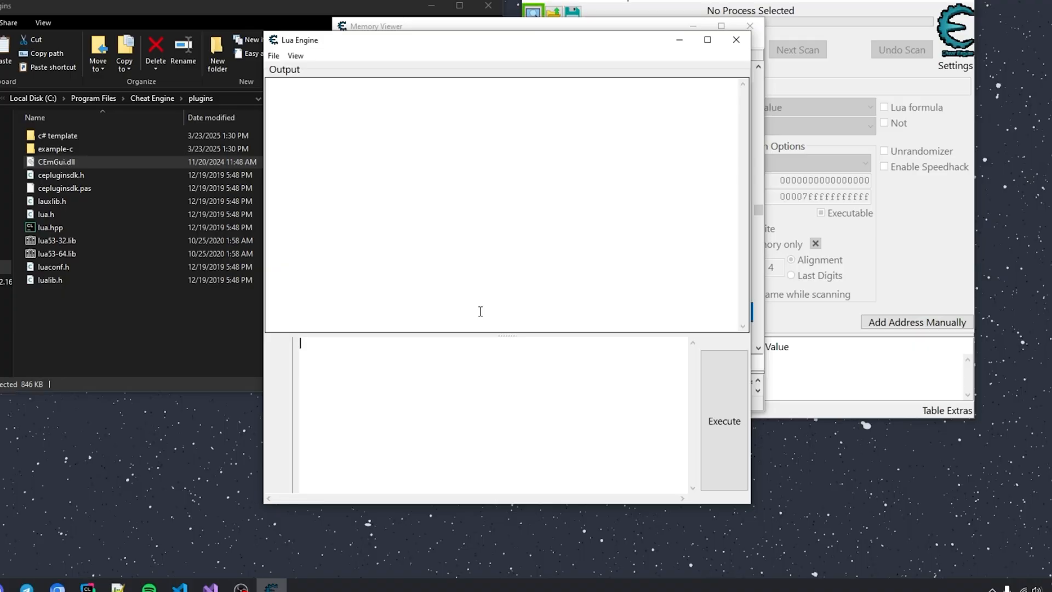
text(local form = I)
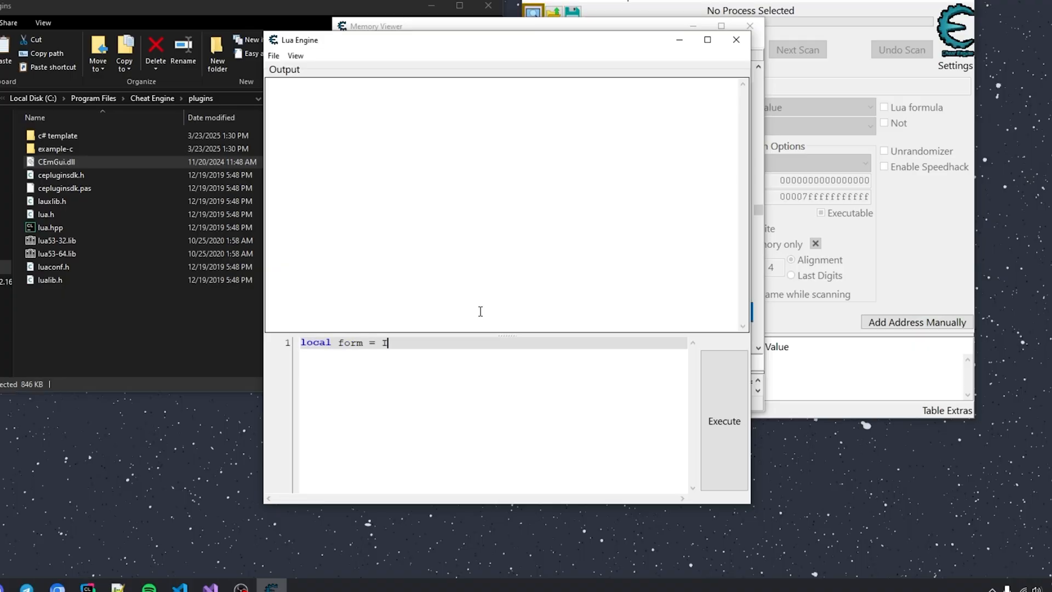
text(mGui_Fi)
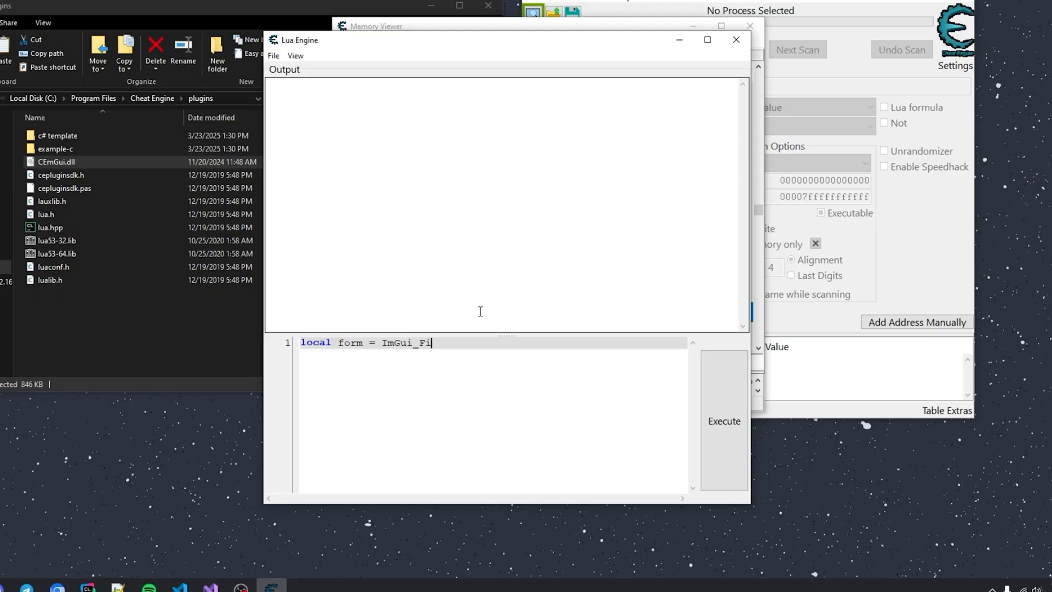
text(ndOrCreateForm('Test Window)
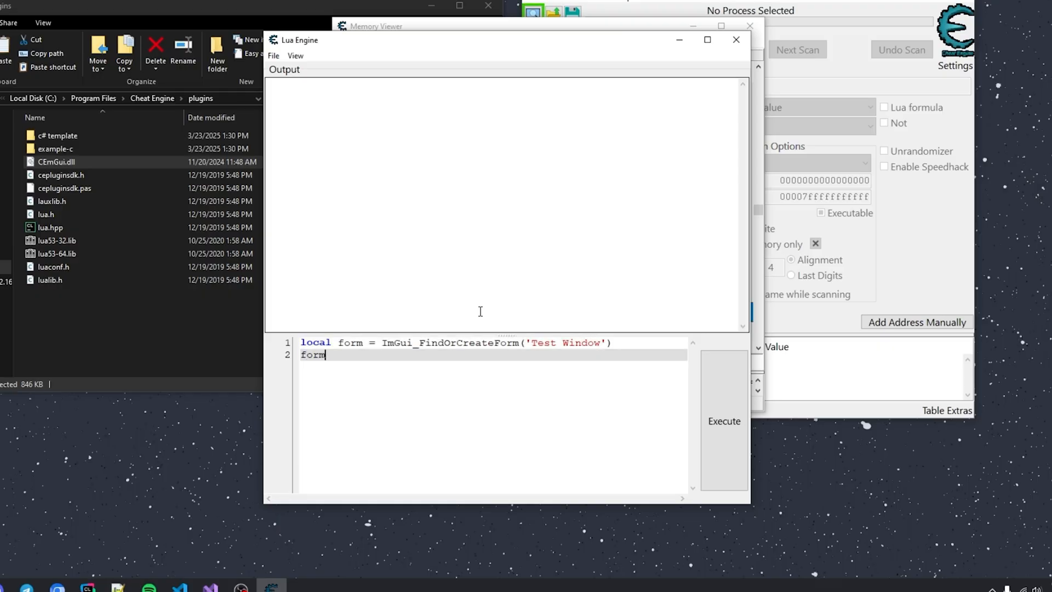
text(.show())
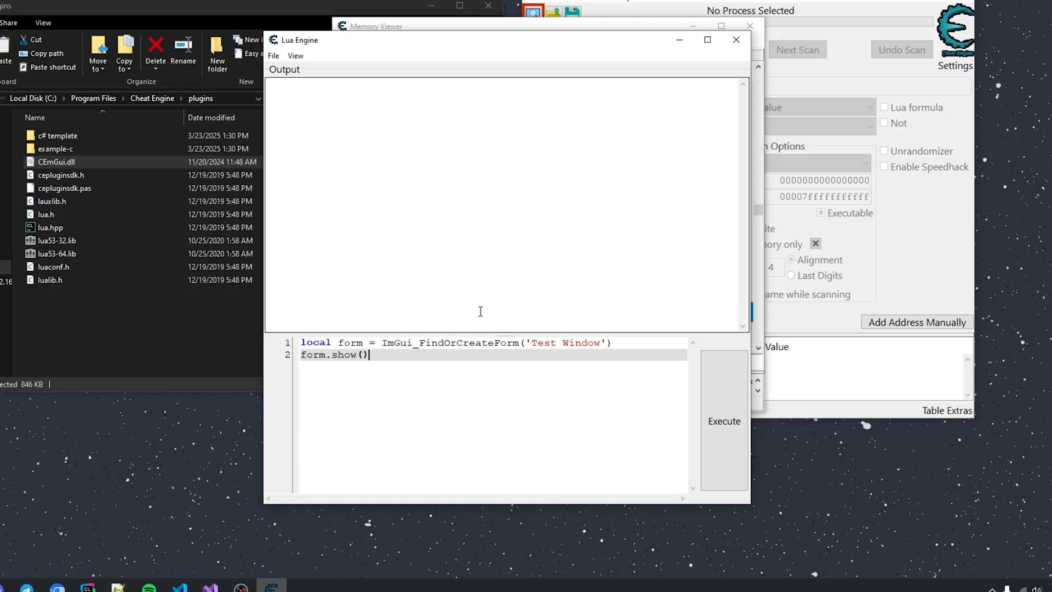
text(true)
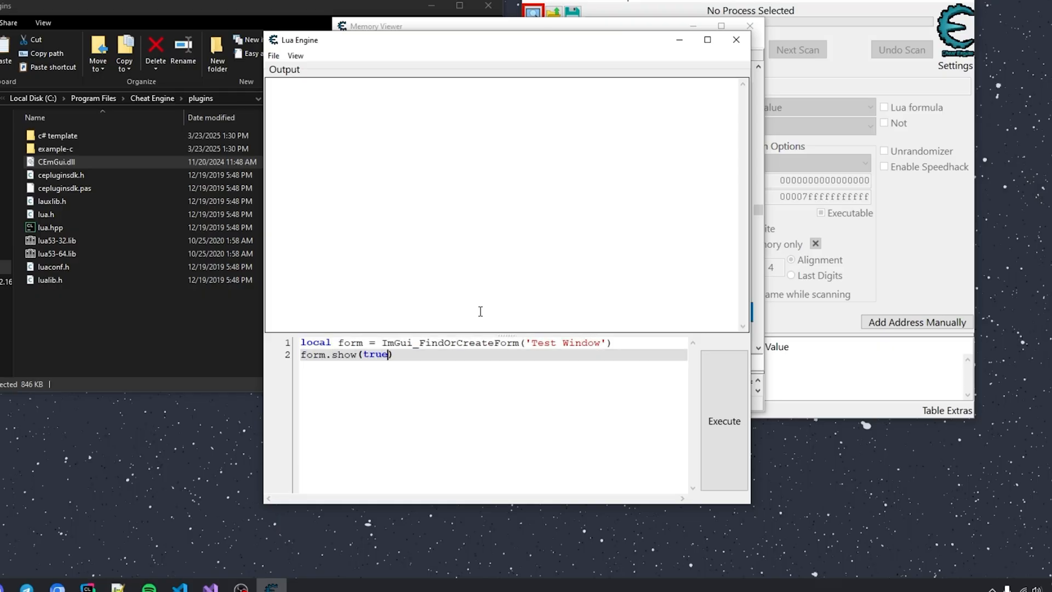
click(723, 421)
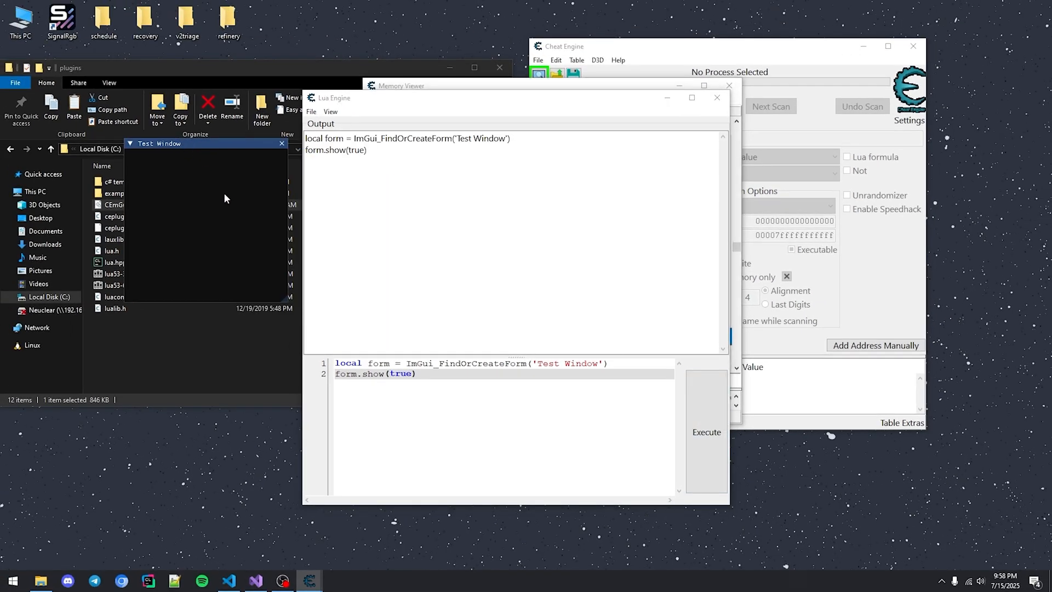
click(254, 581)
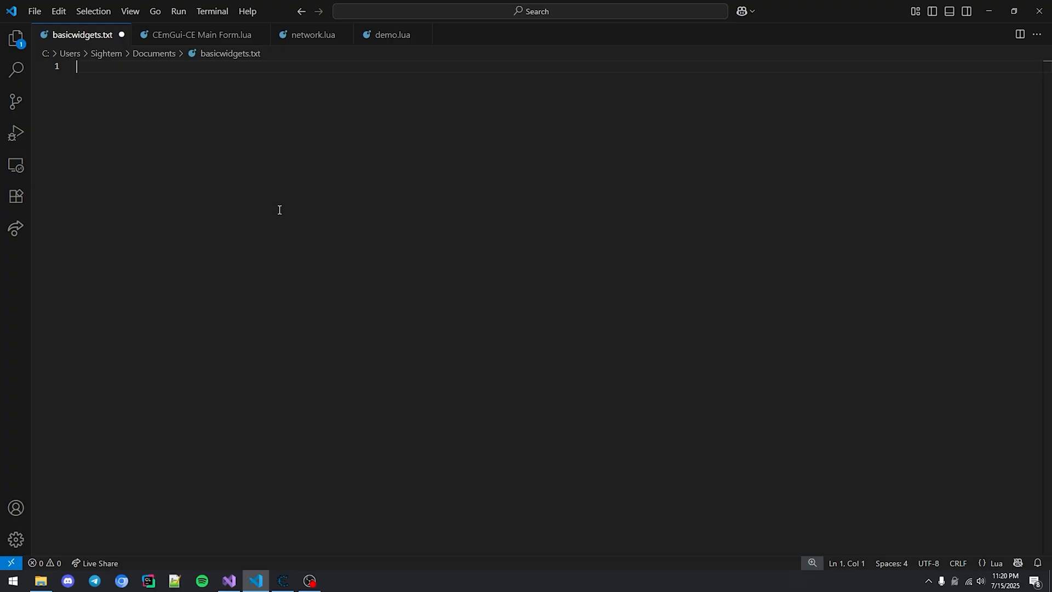
- Create the 'my first ceimgui' form and set its size to 300 by 400
text(local for)
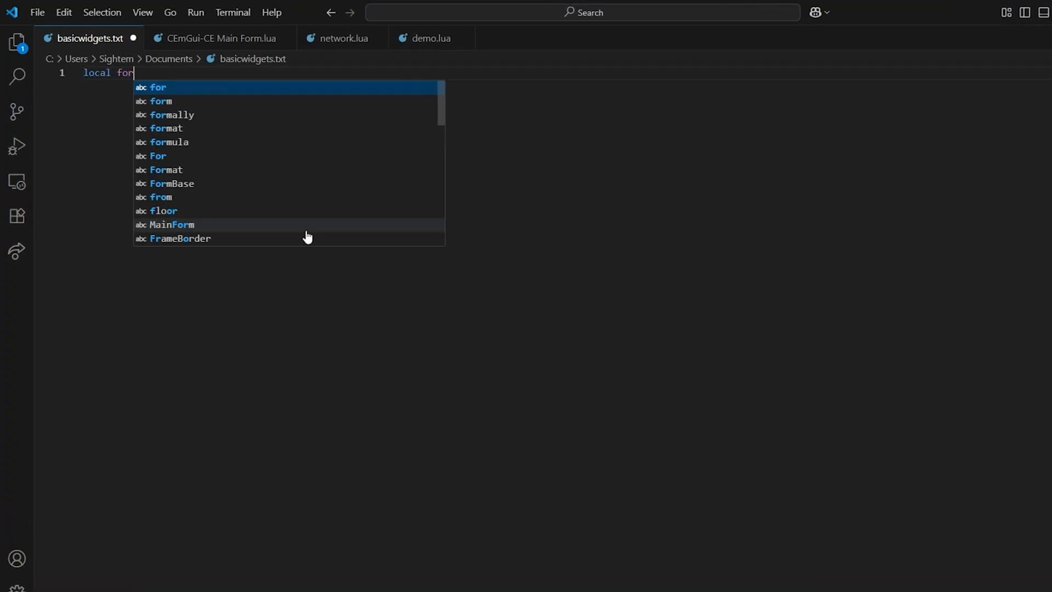
text(m = ImGui)
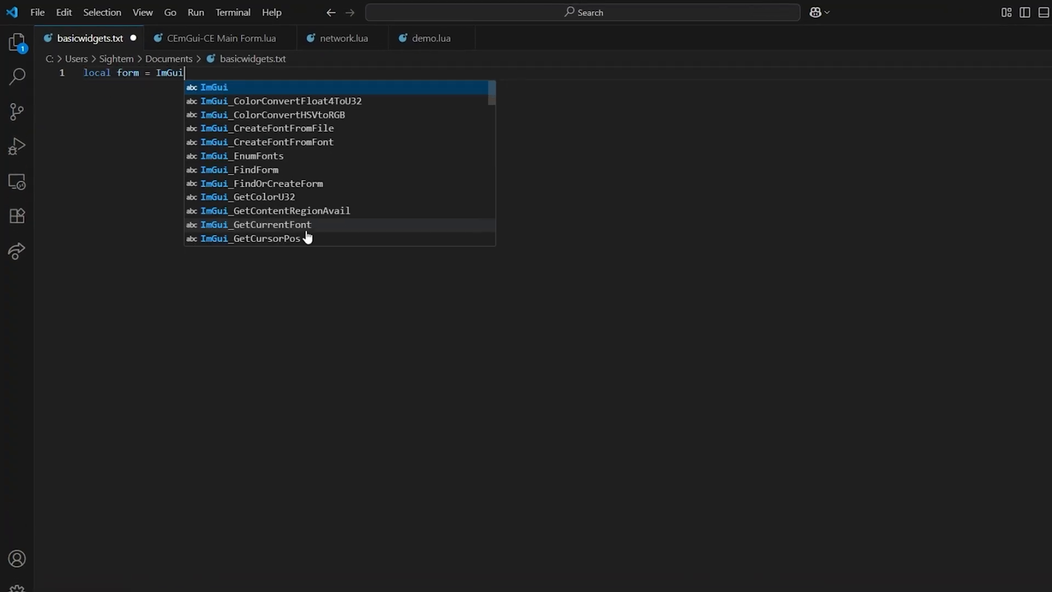
text(_FindOrCreateForm(")
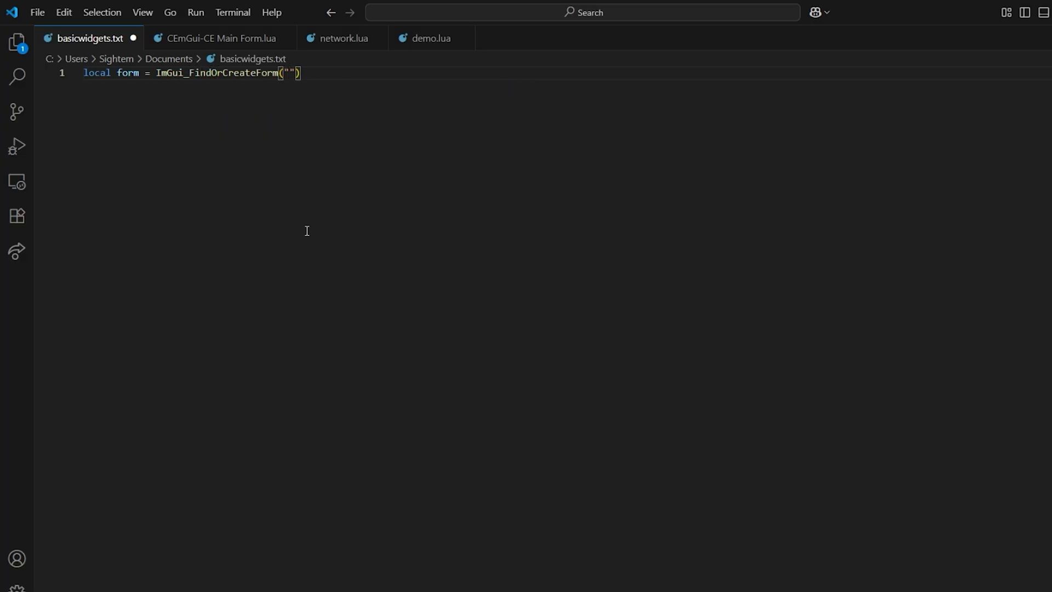
text(my first ceimgui)
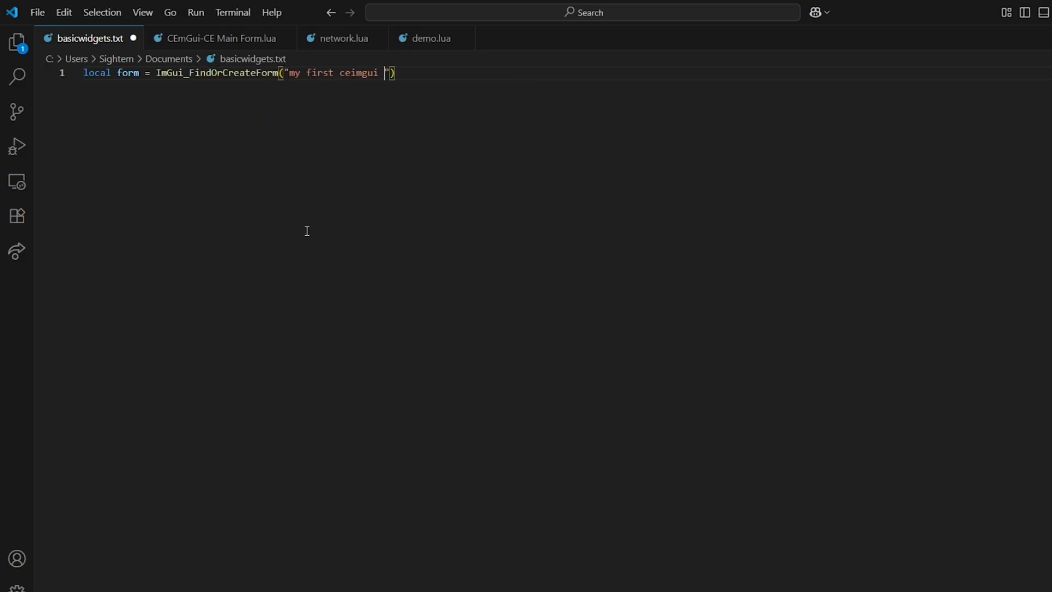
text(form.S)
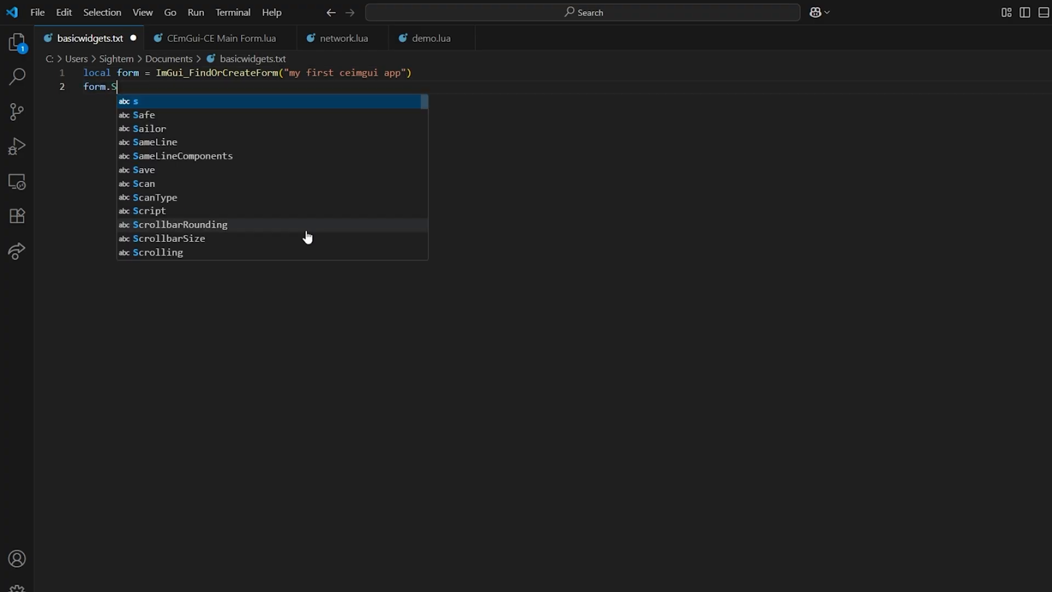
text(etSize())
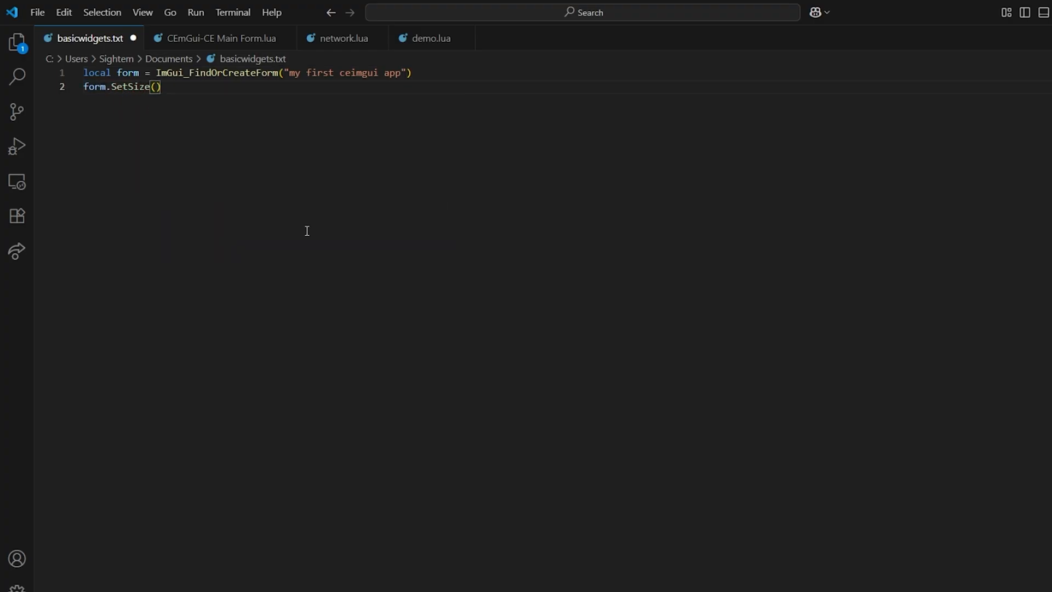
text(300, 400)
text(local label = for)
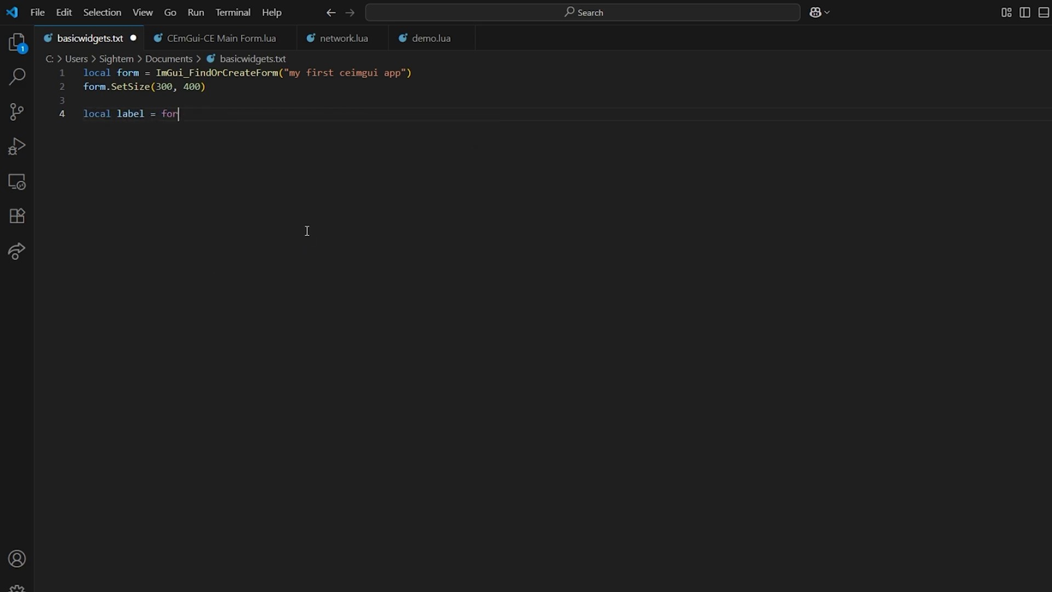
- Add a 'welcome to Ceimgui' text label and a 'Click me' button to the form
text(m.Addte)
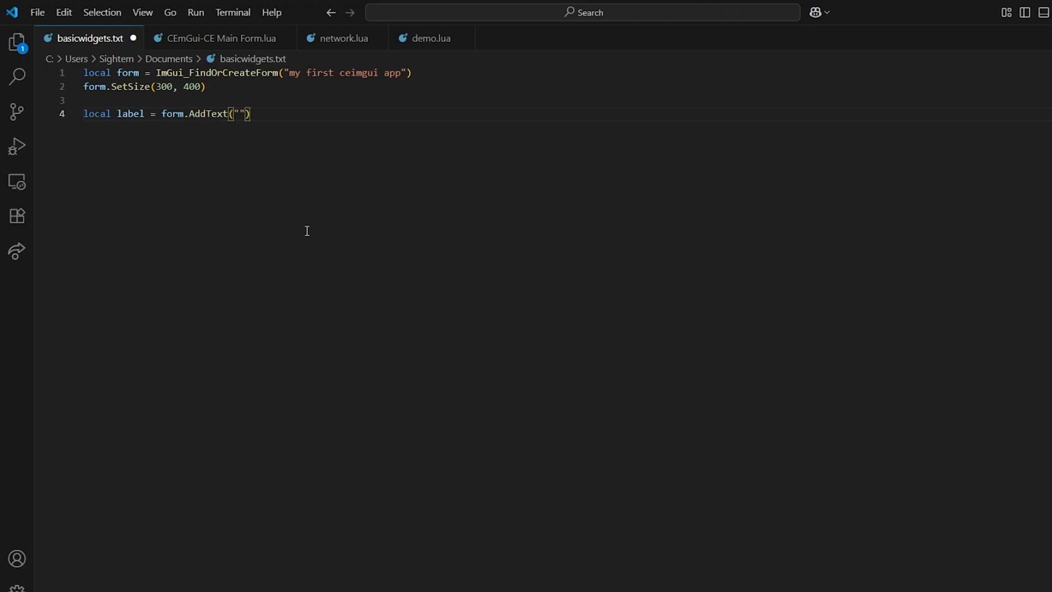
text(welcome to Ce)
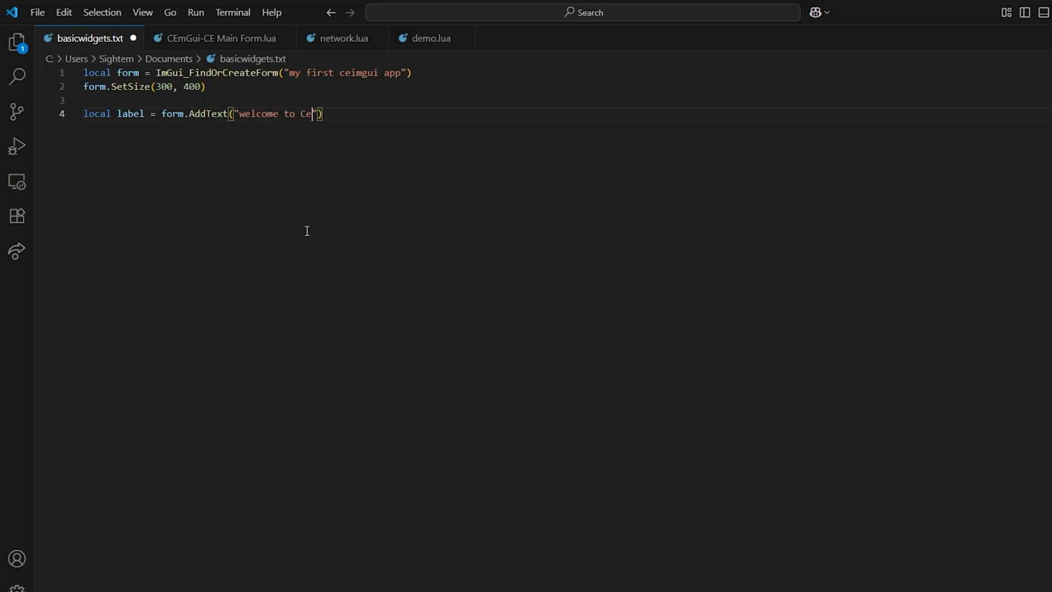
text(imgui)
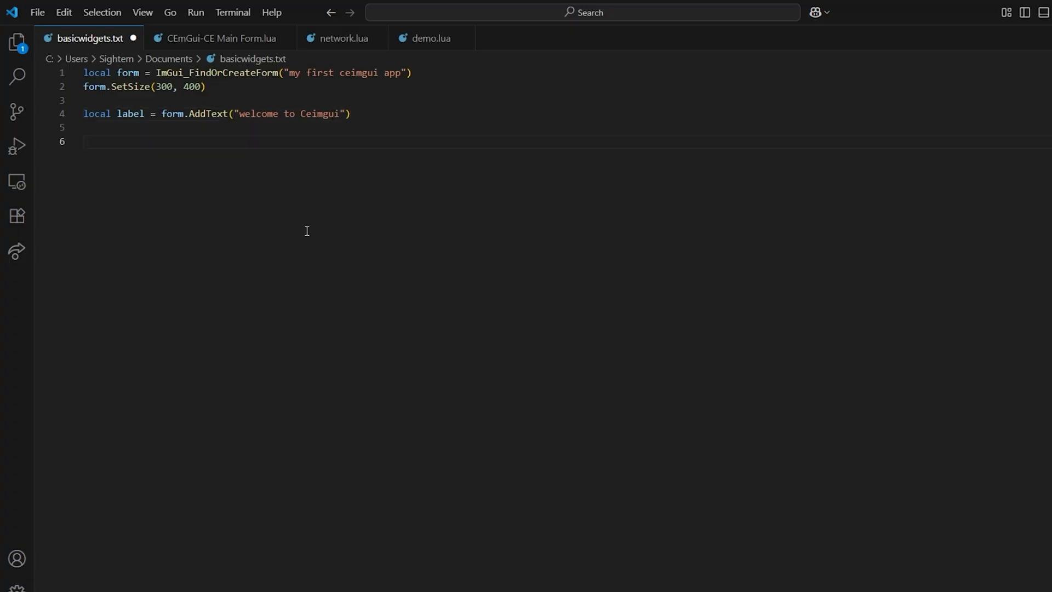
text(local button)
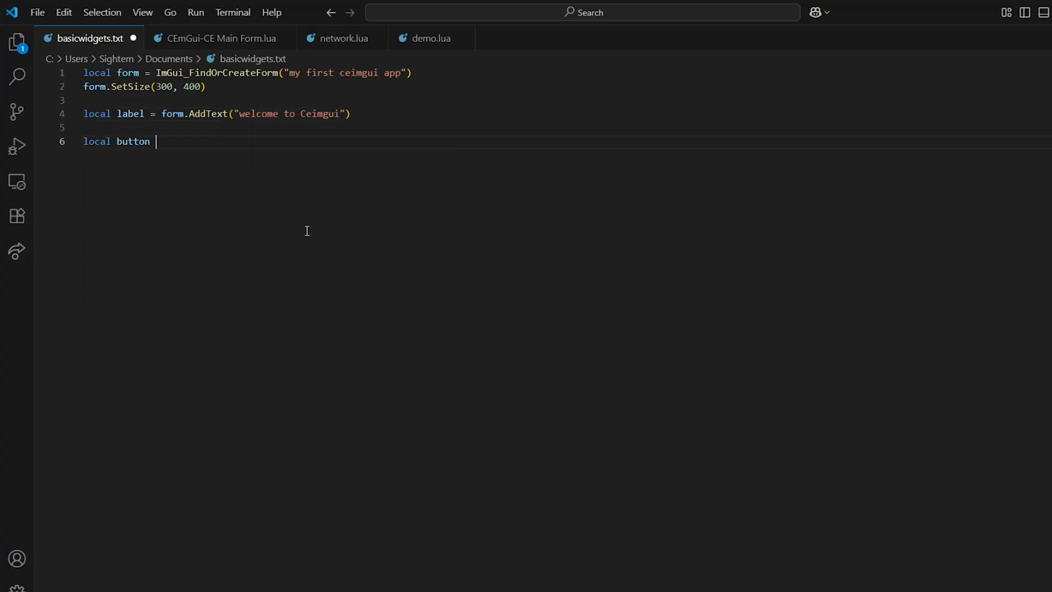
text(= form.b)
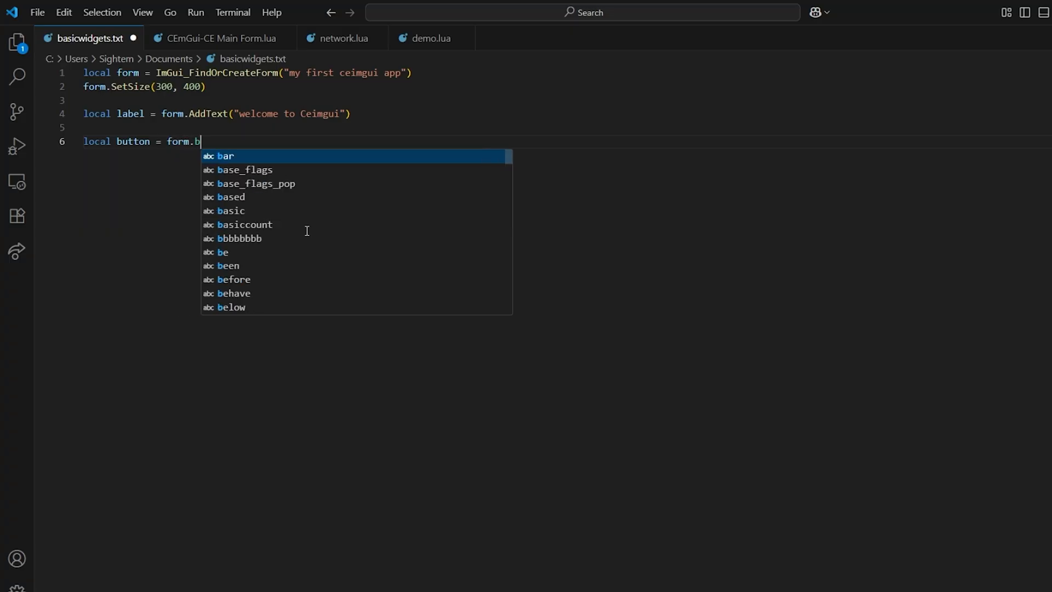
text(AddB)
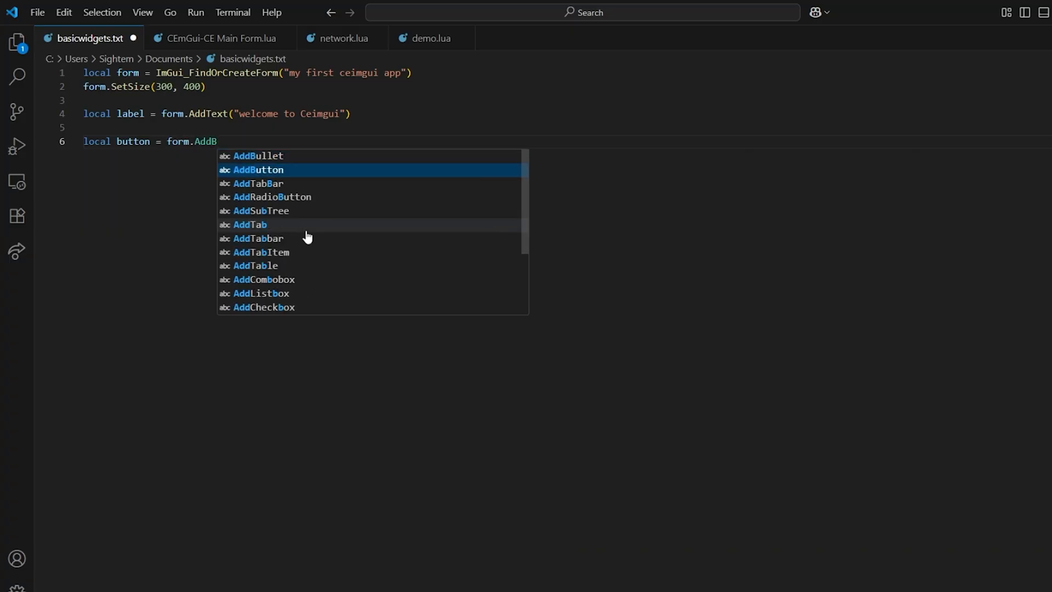
click(258, 169)
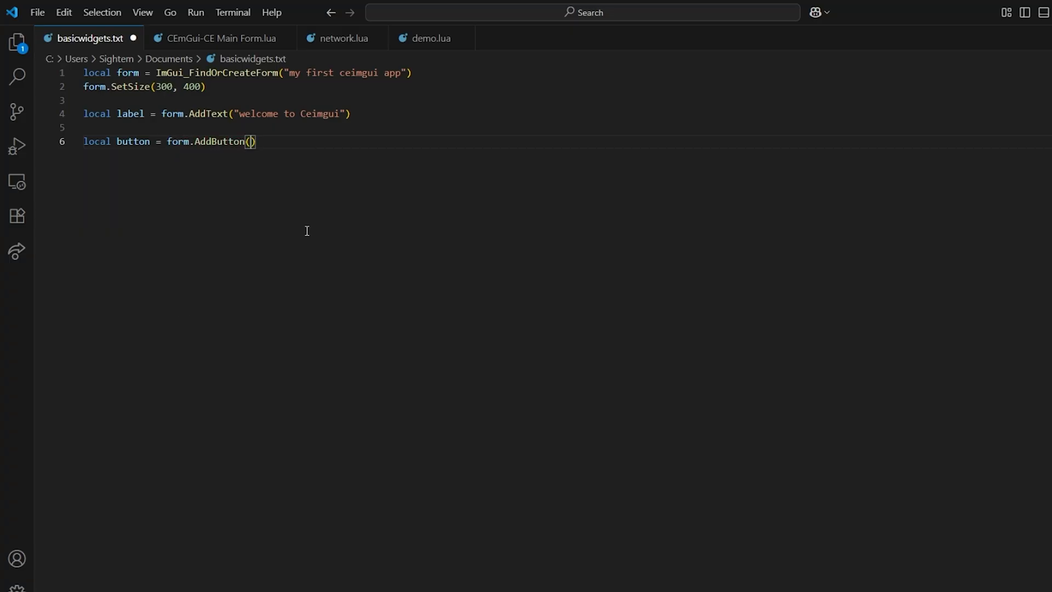
text('Click me')
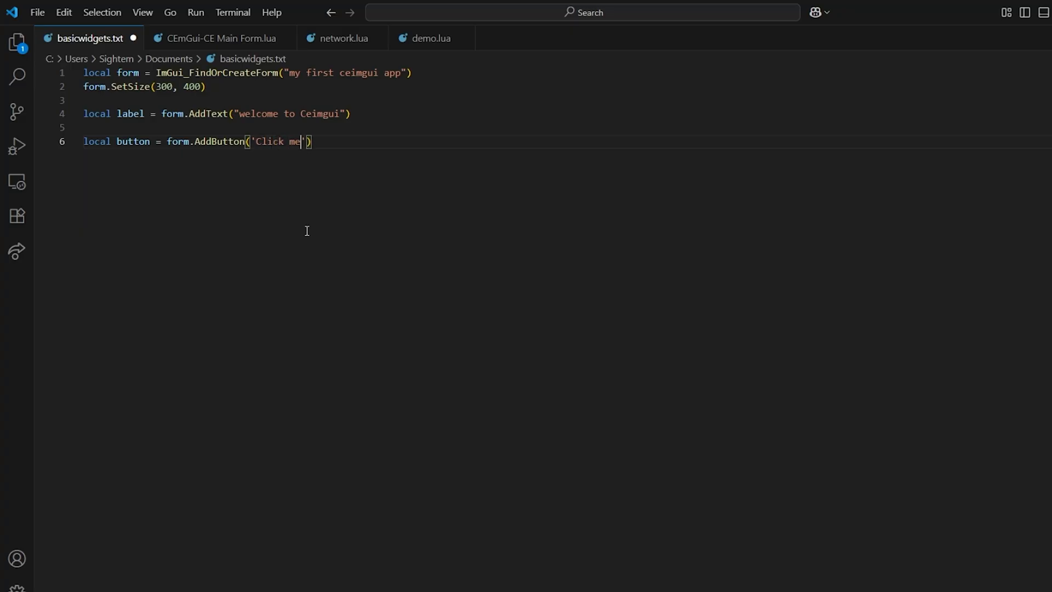
key(Enter)
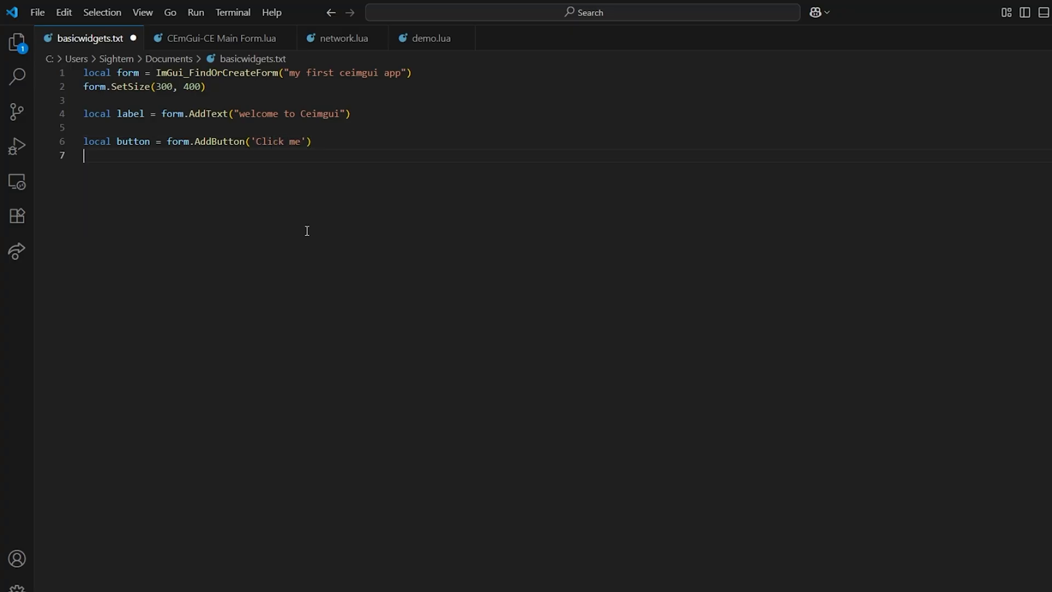
- Give the button an OnClick handler printing 'button clicked', then show the form
text(butto)
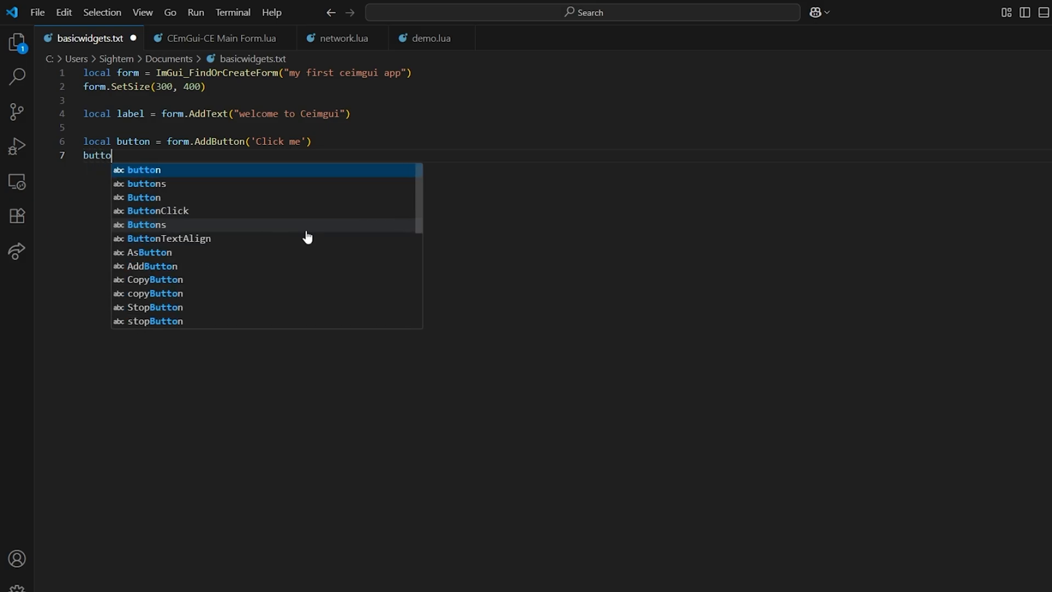
text(n.OnClick)
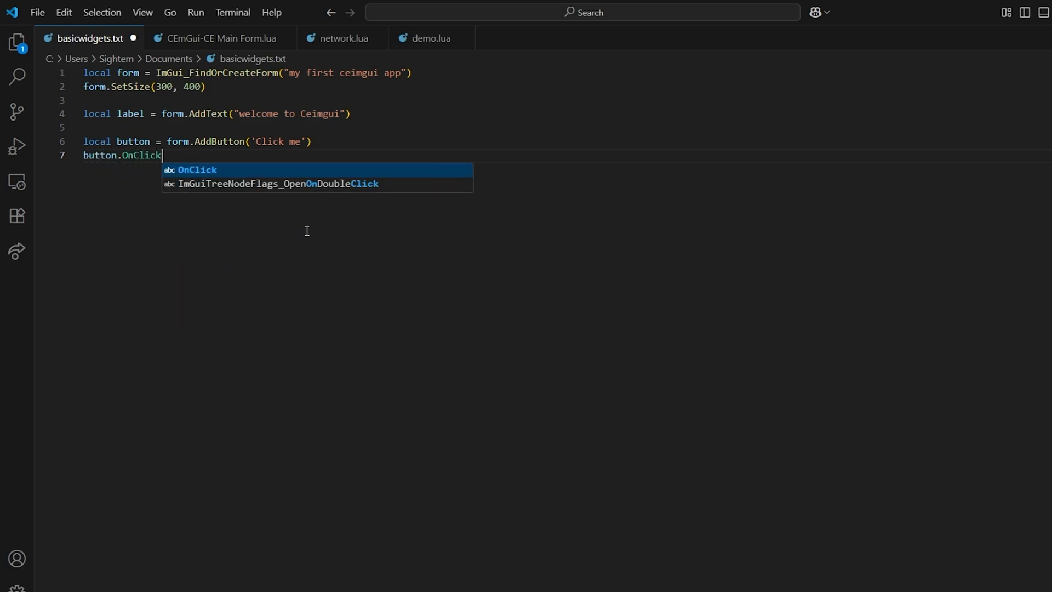
text(= function())
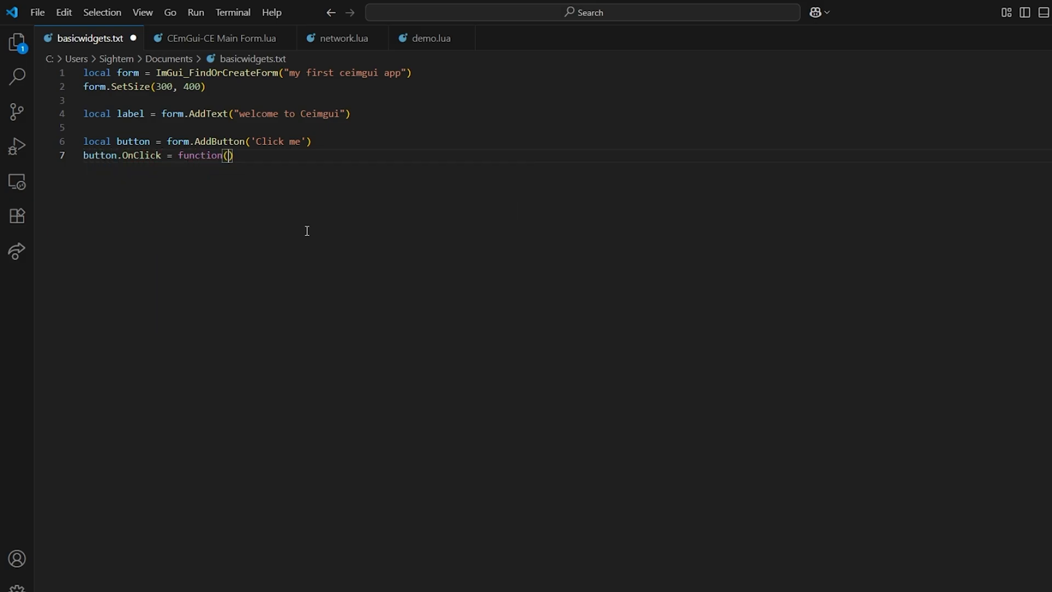
text(sender)
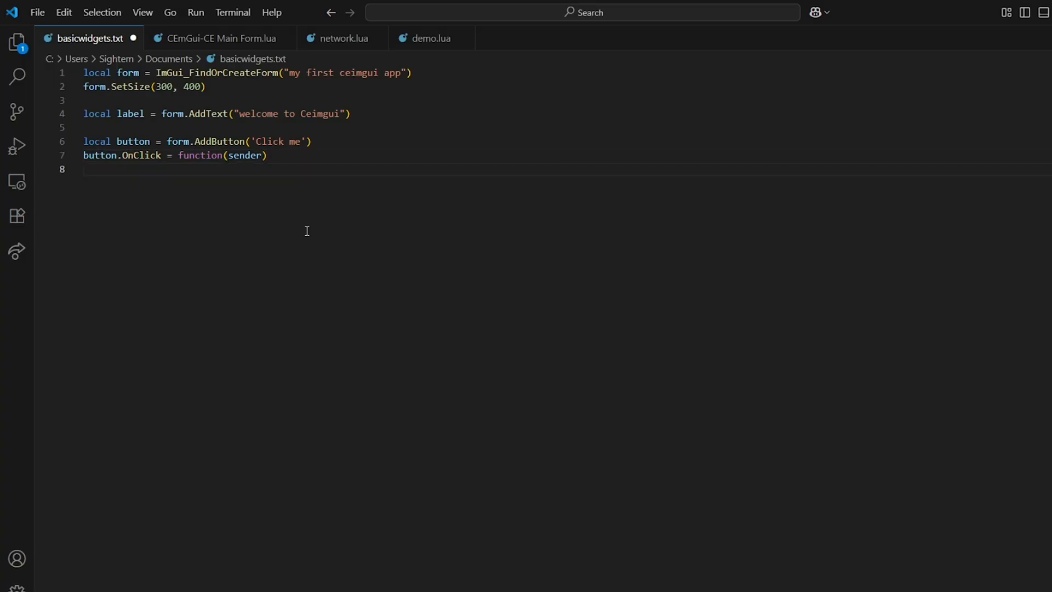
text(p)
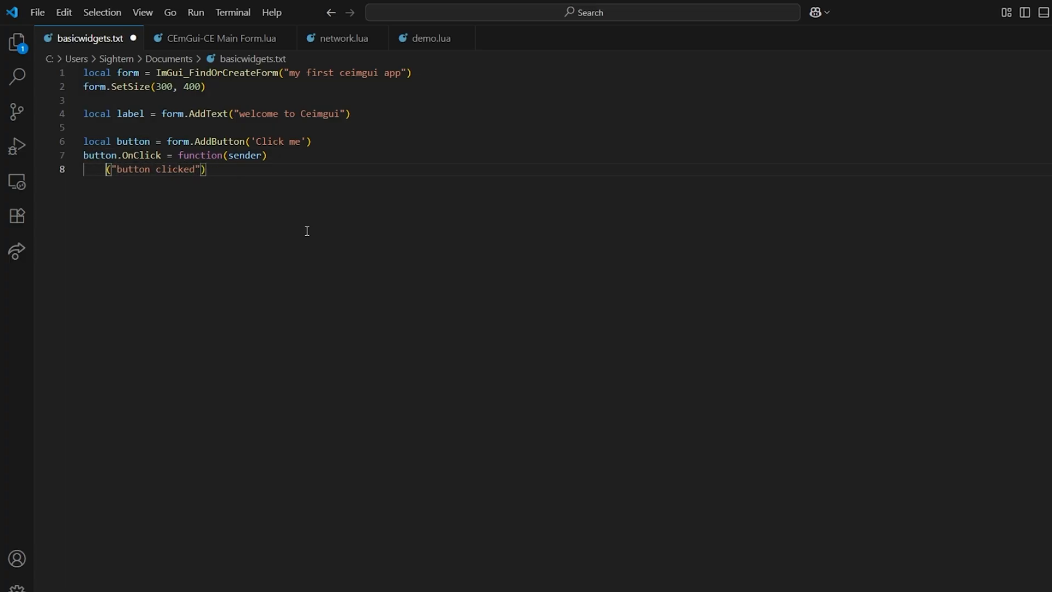
text(print)
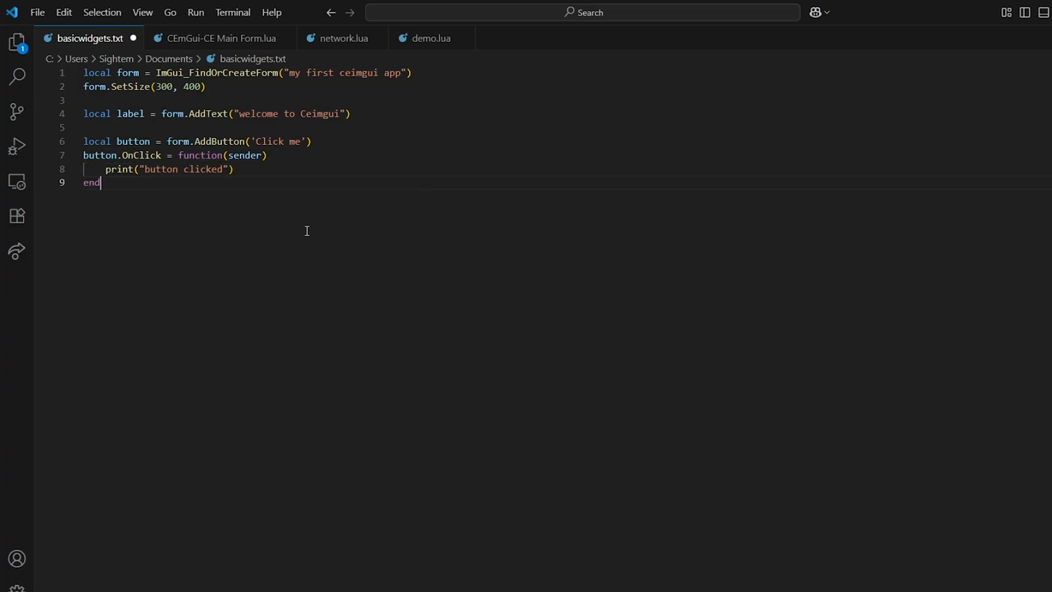
text(form .)
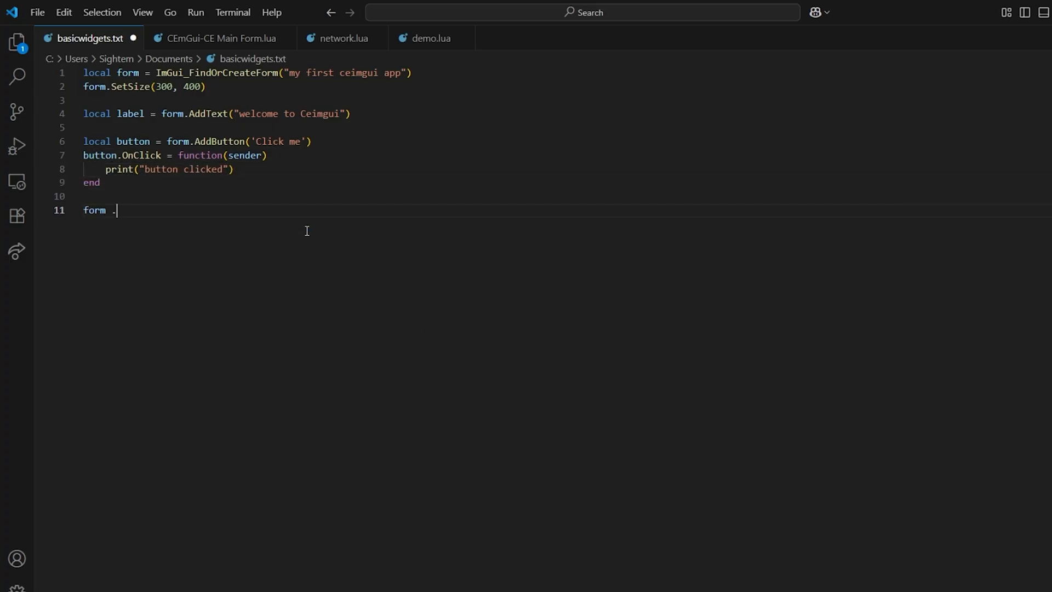
text(show(true)
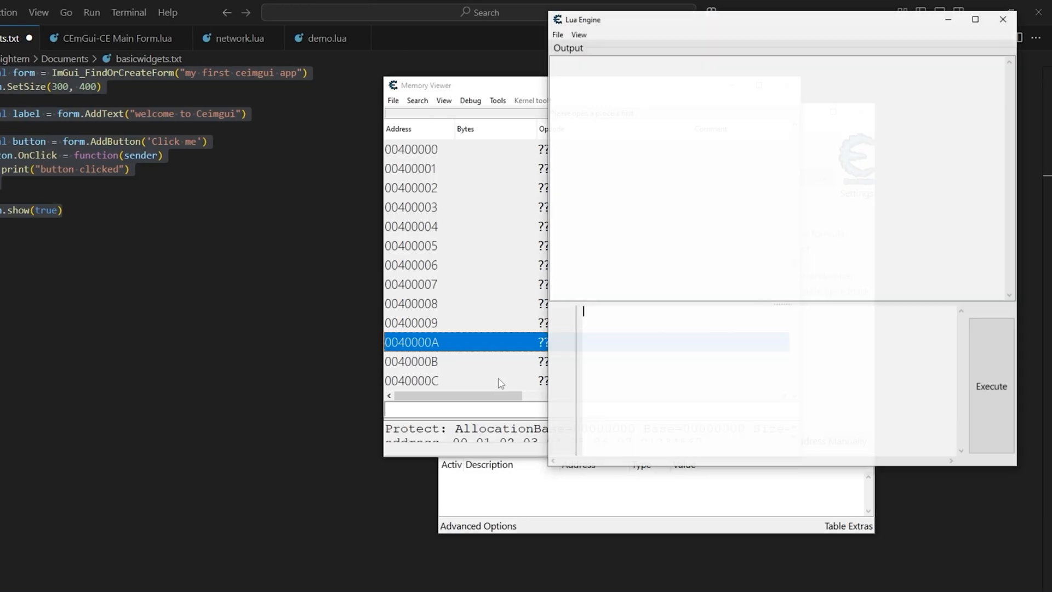
- Execute the widget script and press Click me repeatedly to log 'button clicked'
click(991, 387)
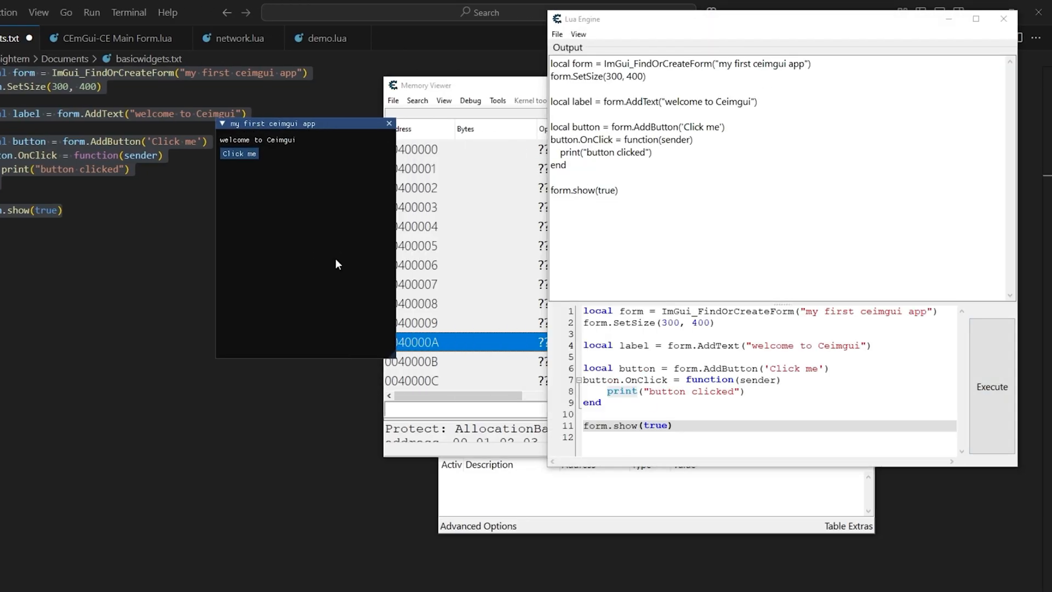
click(238, 153)
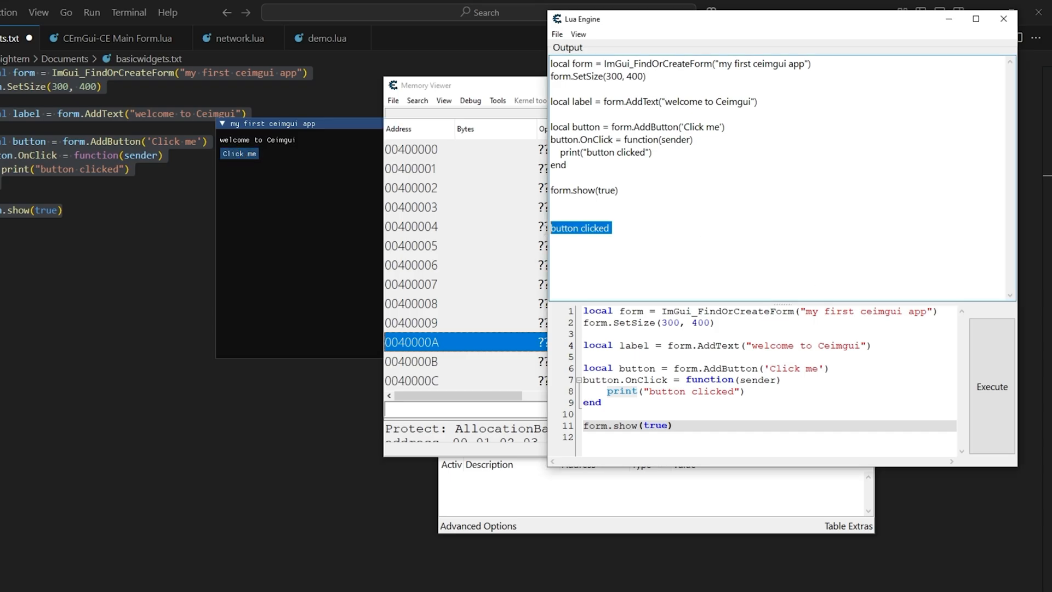
click(236, 154)
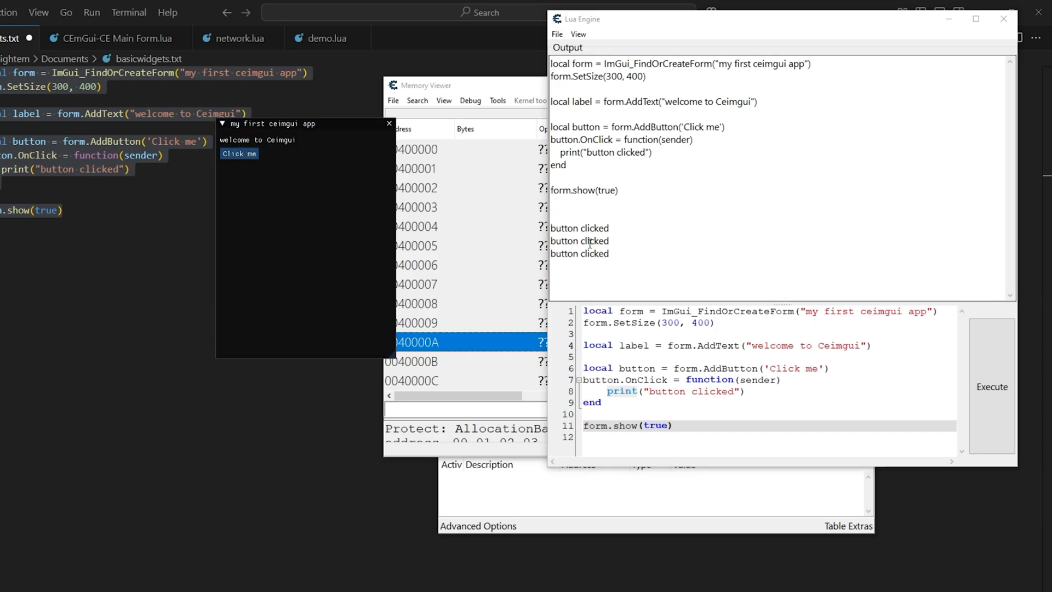
mouse_move(625, 236)
text(local check)
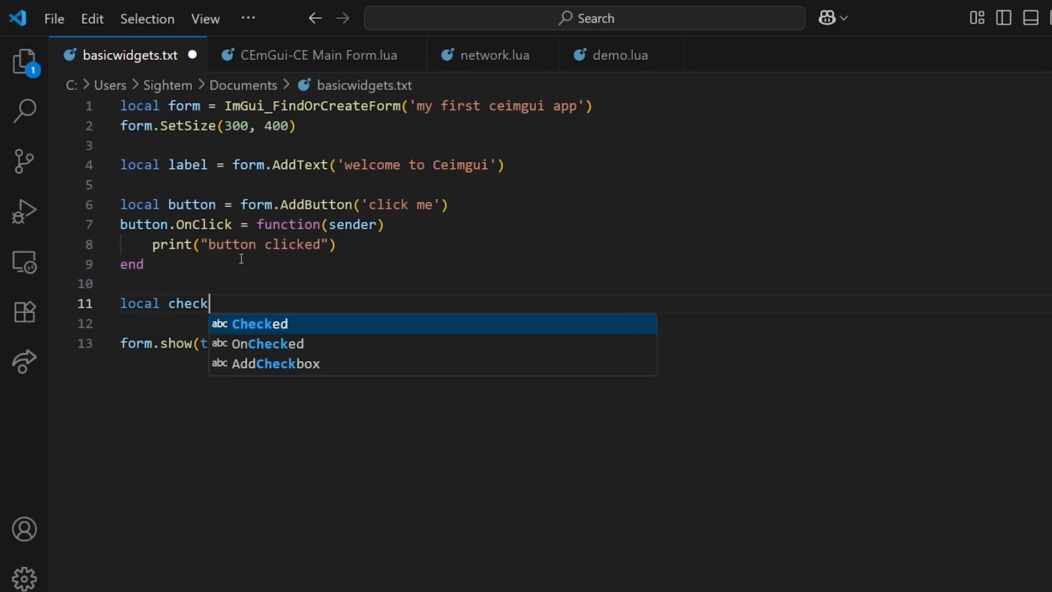
- Add an 'enable feature' checkbox whose OnClick handler prints 'checkbox clicked'
text(box = form.)
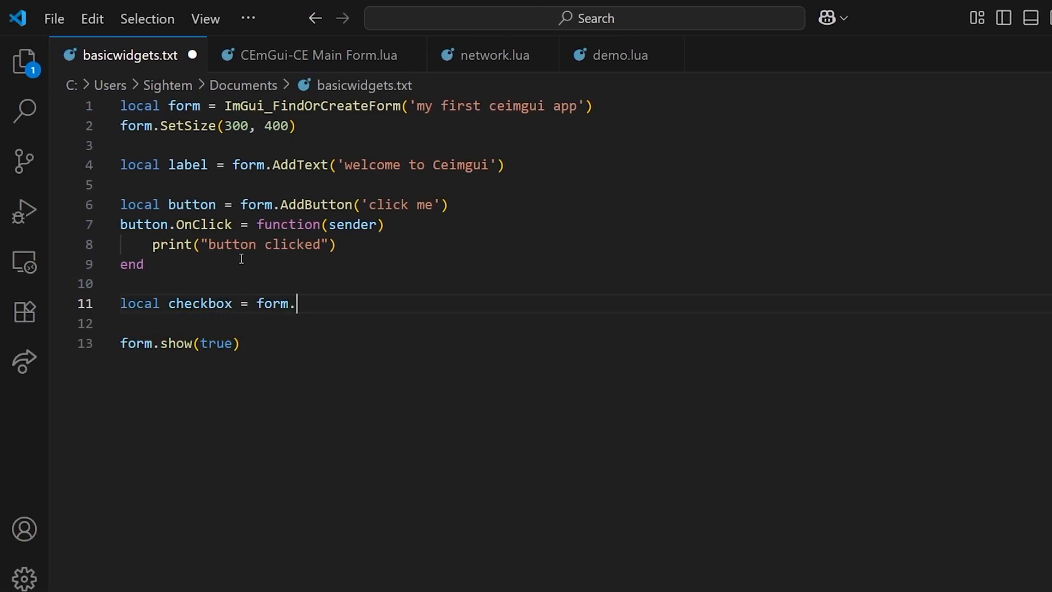
text(AddCheckbox()
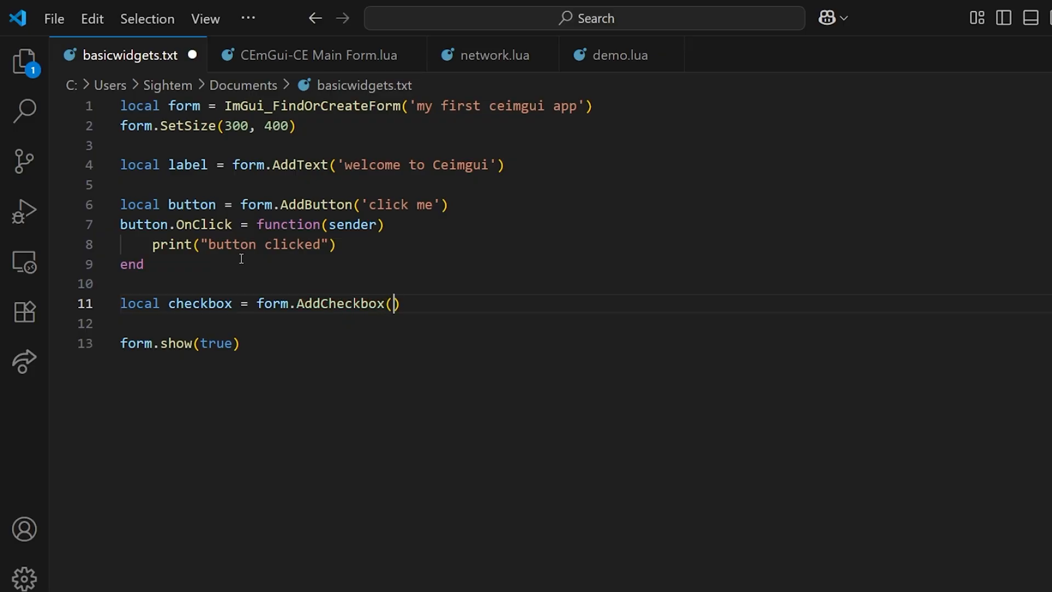
text('enable ')
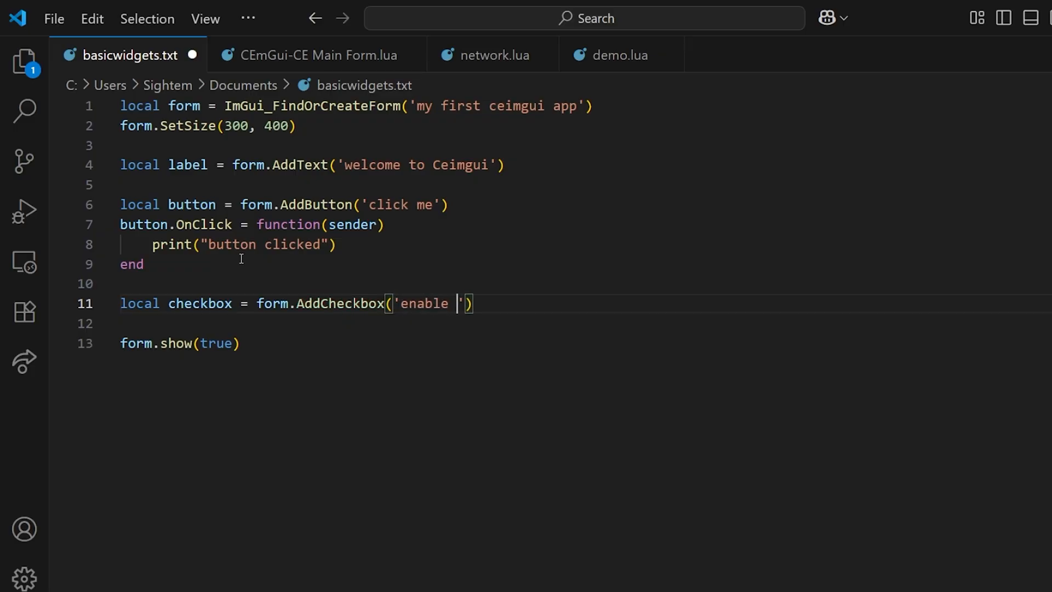
text(feature)
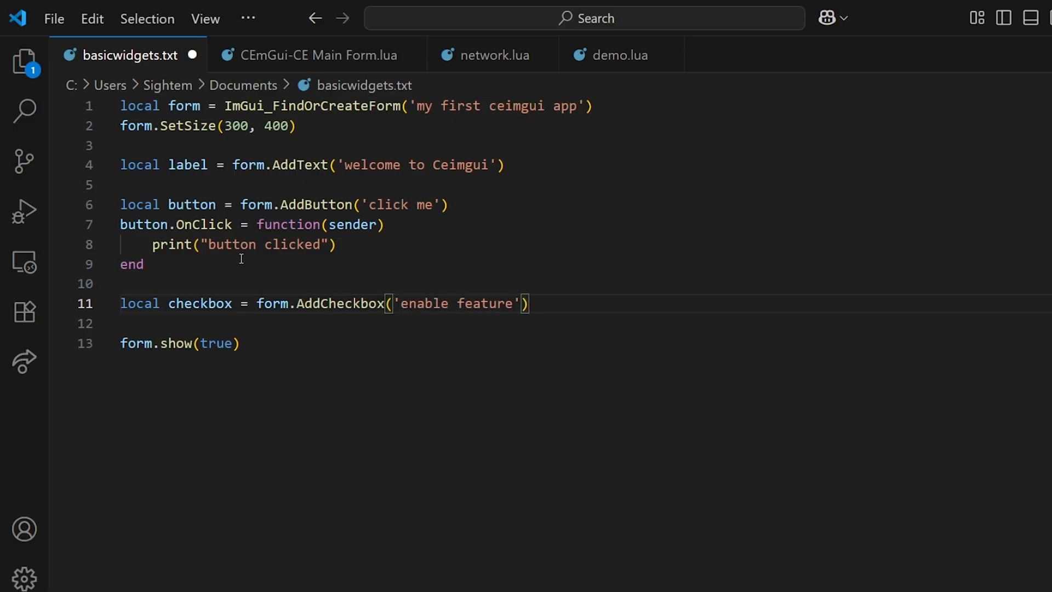
key(Enter)
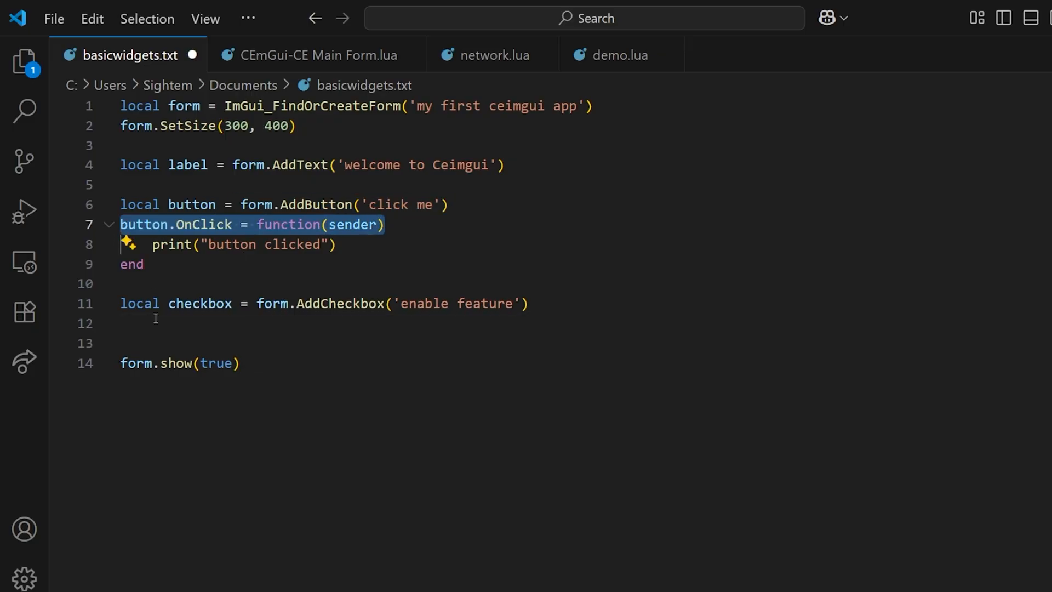
text(checkbox.OnClick = function(sender))
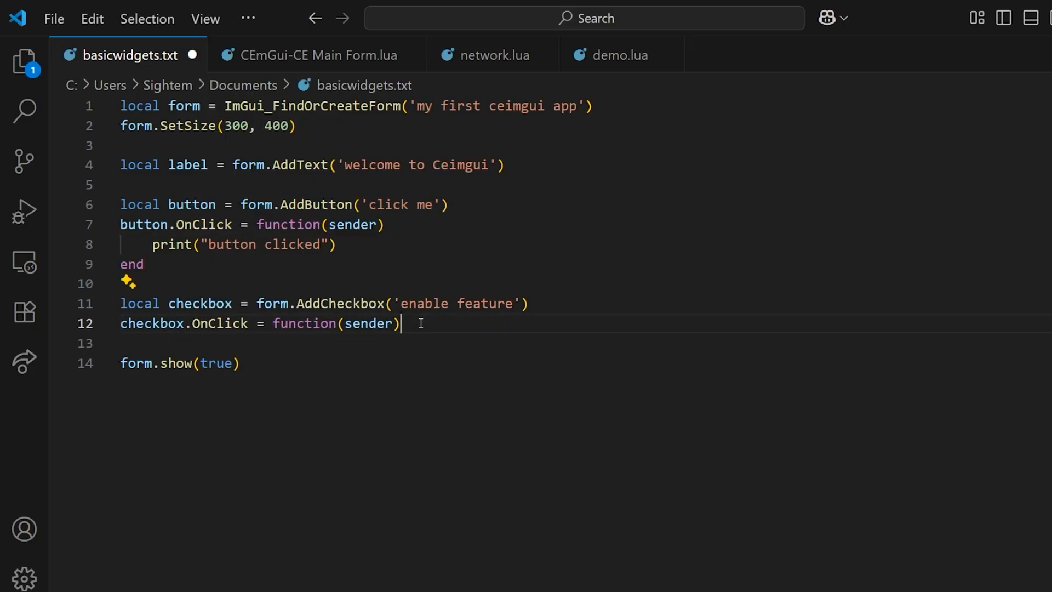
text(print())
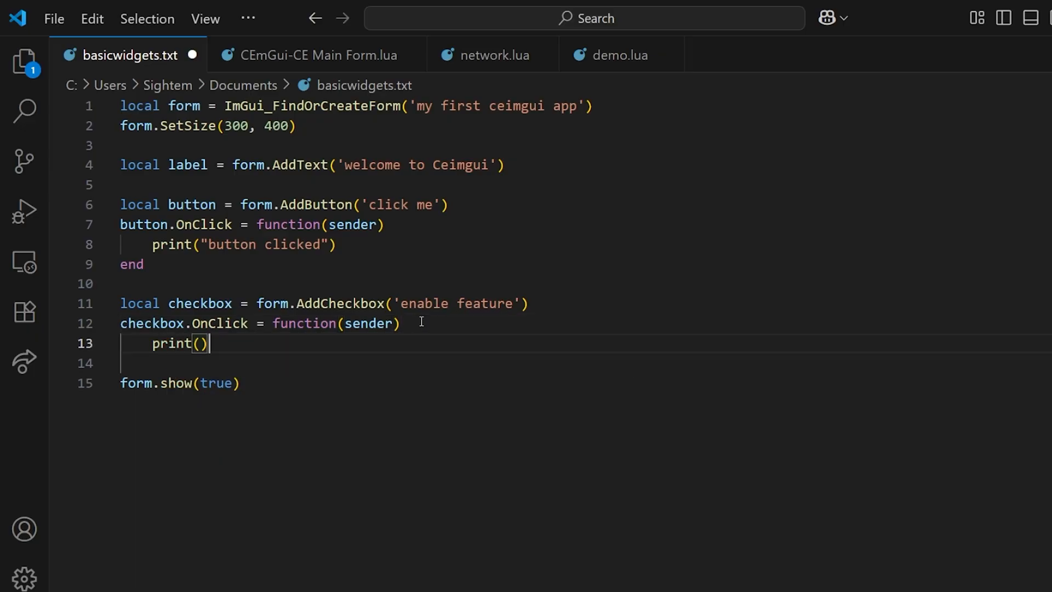
text(checkbox clicked")
click(583, 363)
text(end)
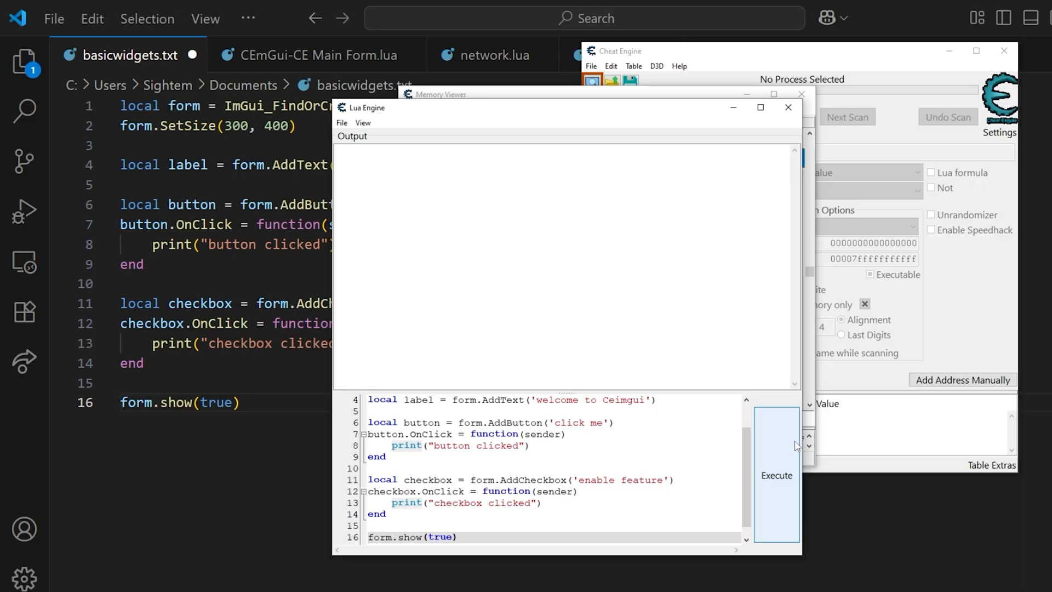
- Execute the updated widget script that now includes the checkbox
click(776, 474)
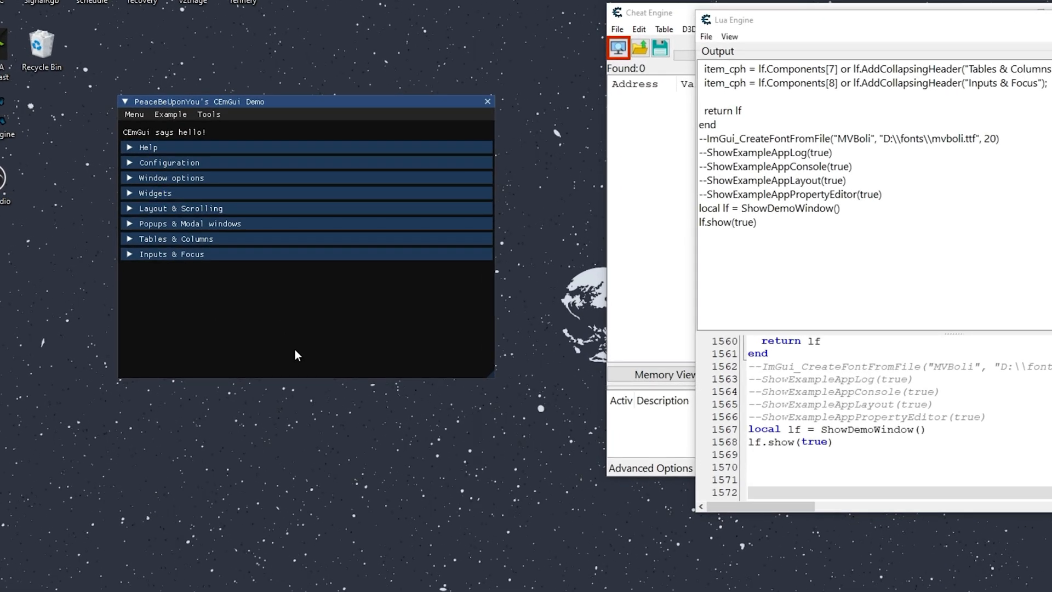
- Expand the Widgets header and its Basic examples in the CEmGui Demo window
click(155, 193)
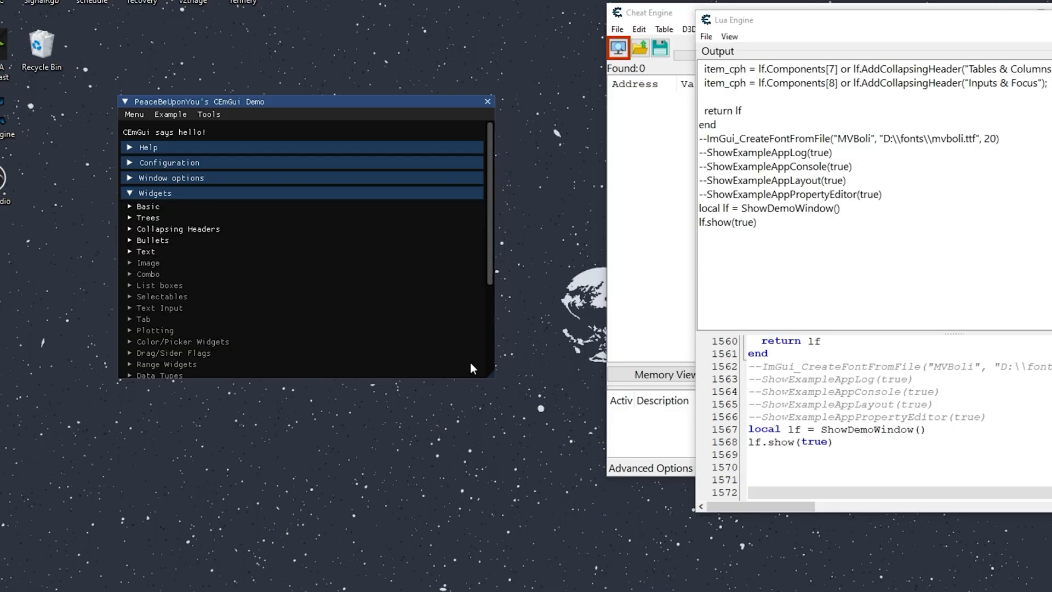
click(148, 206)
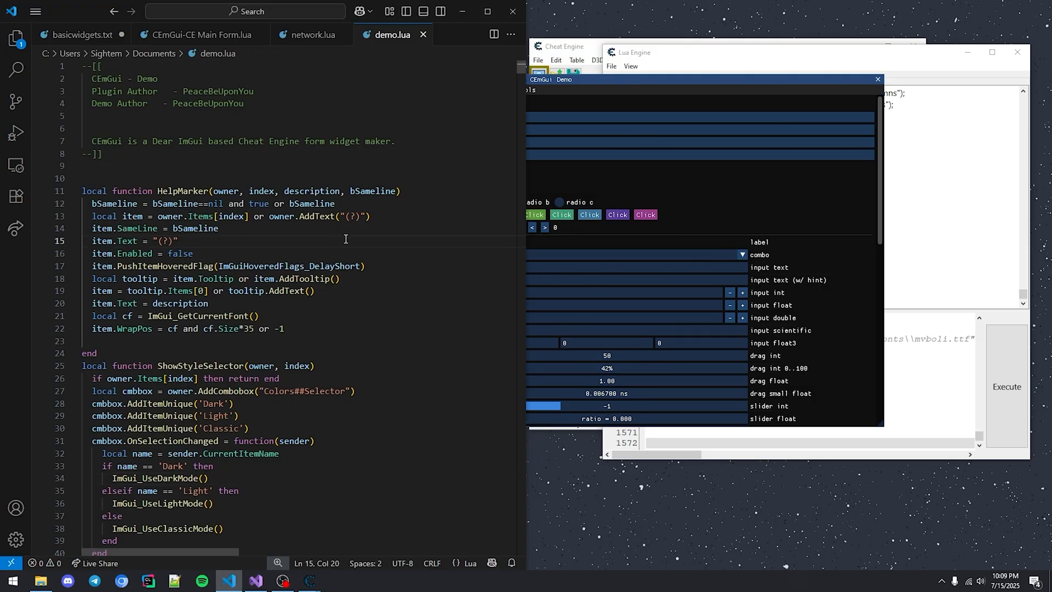
- Search demo.lua for 'hold to re' to reach the CollapsingHeader_Widgets code
text(hold to repeat:")
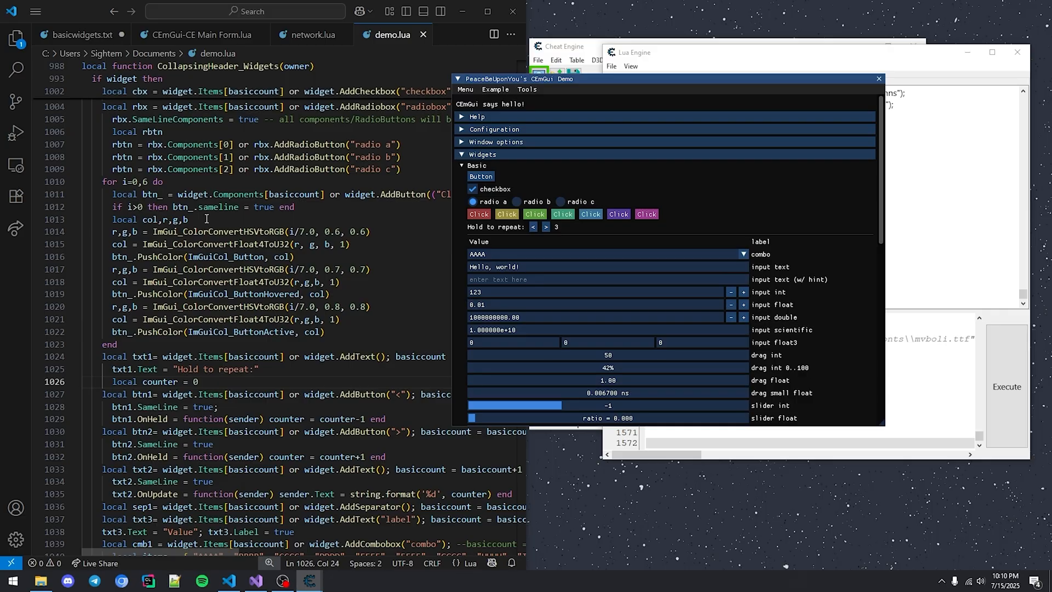
mouse_move(256, 222)
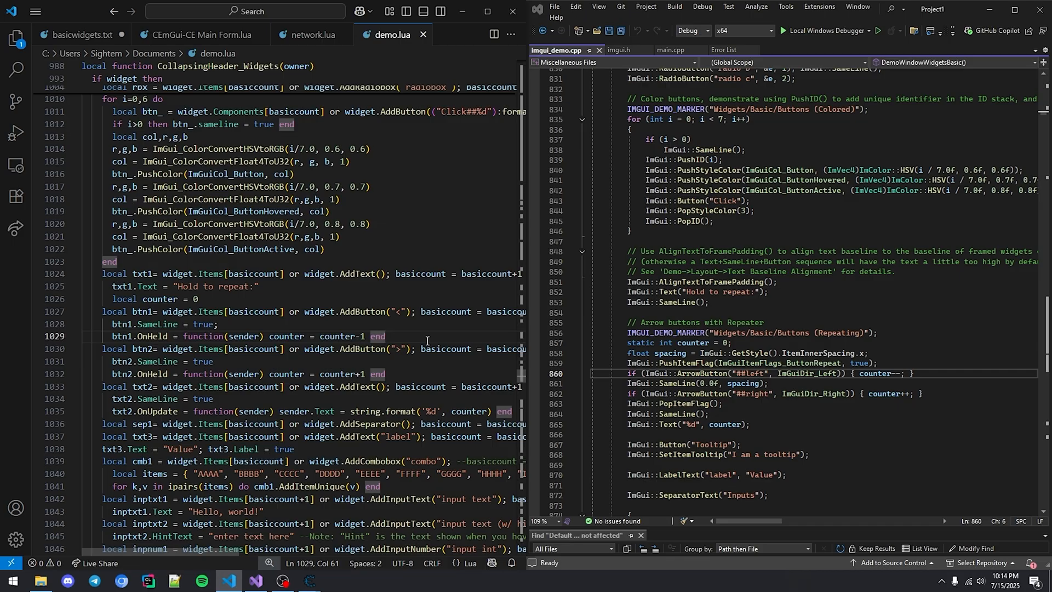
mouse_move(386, 232)
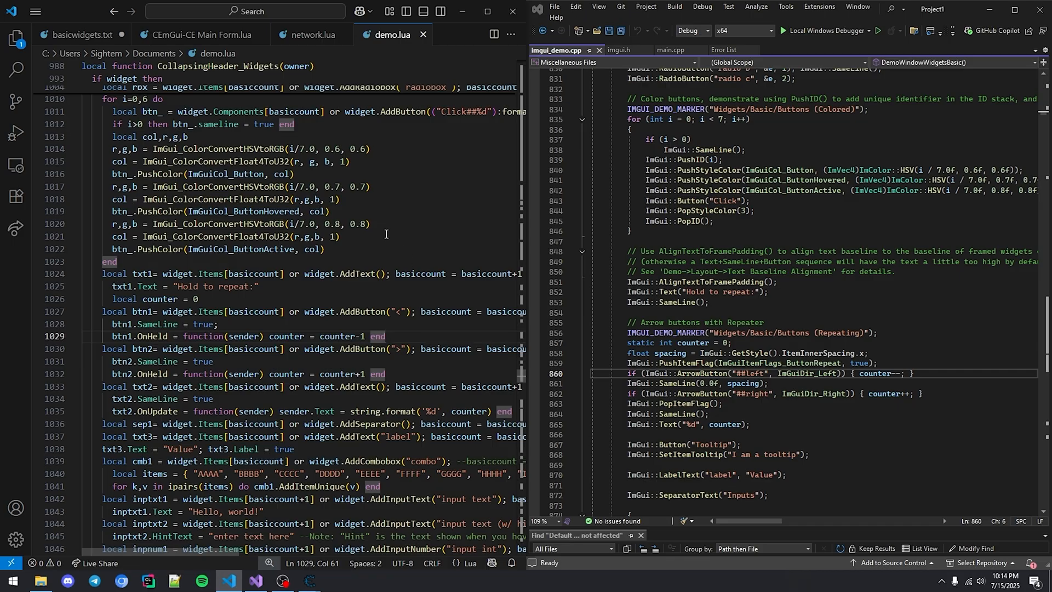
mouse_move(446, 331)
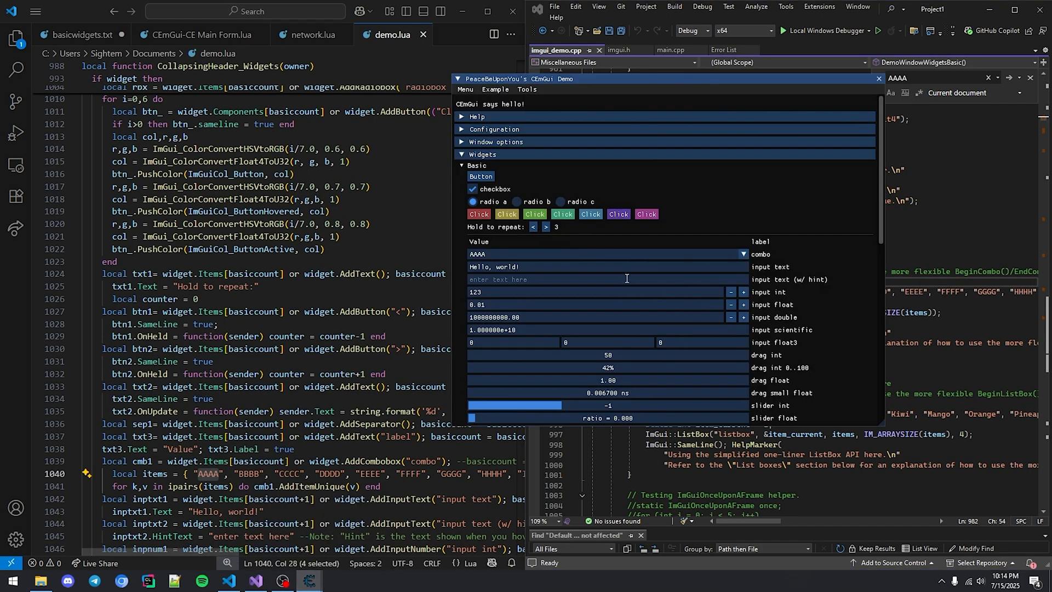
- Browse the demo's combo list and example console, then scroll the original ImGui demo source
click(743, 253)
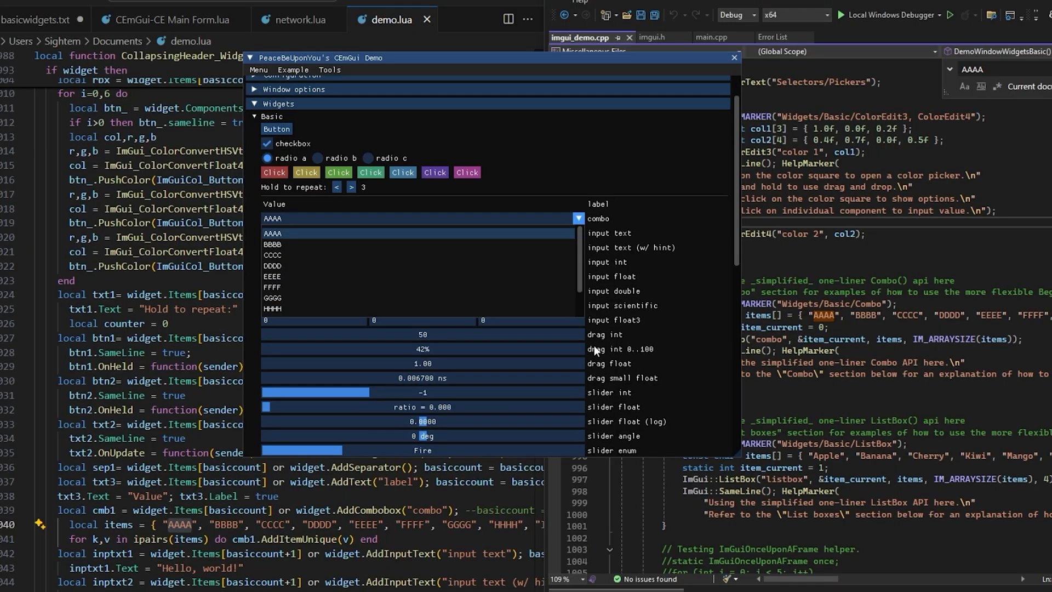
scroll(down, 3)
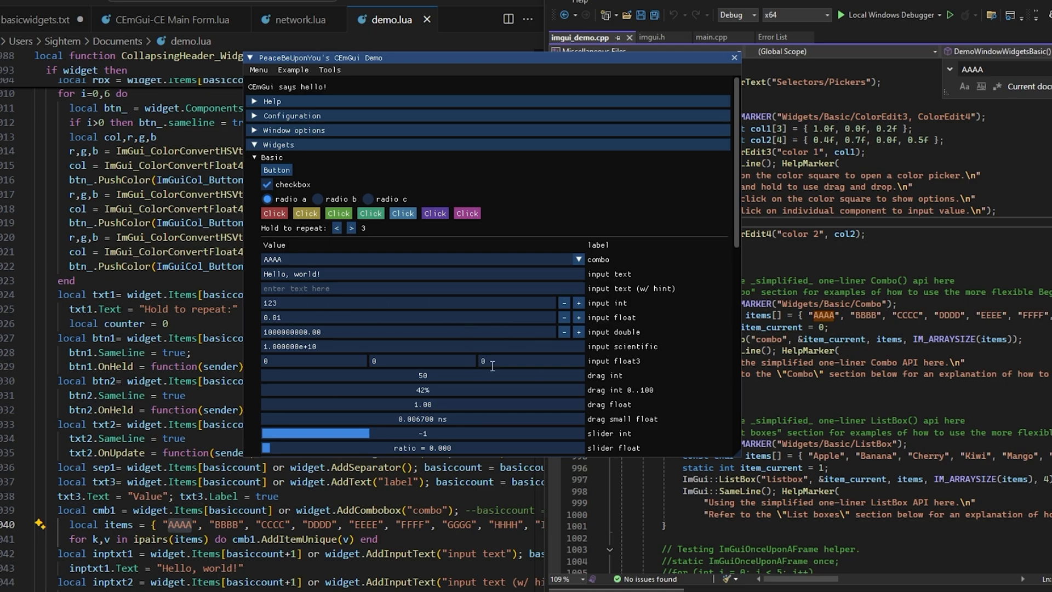
mouse_move(606, 372)
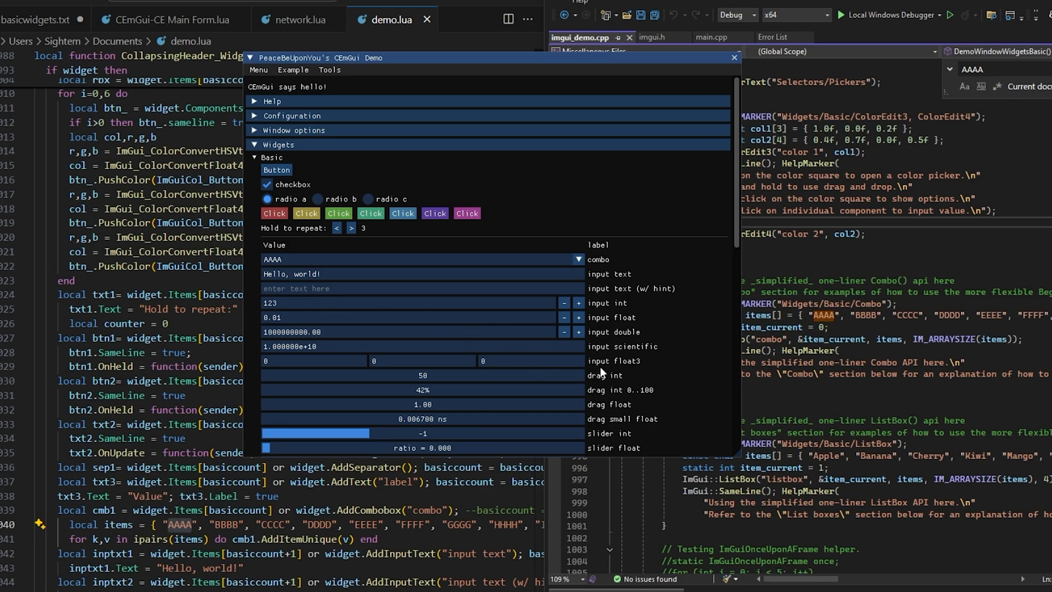
mouse_move(330, 70)
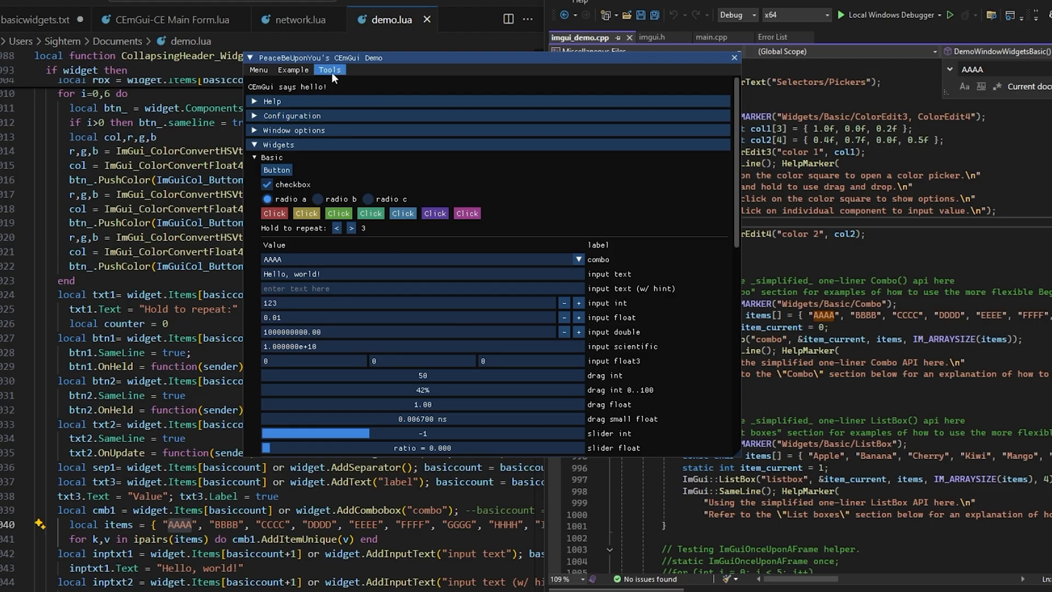
click(294, 71)
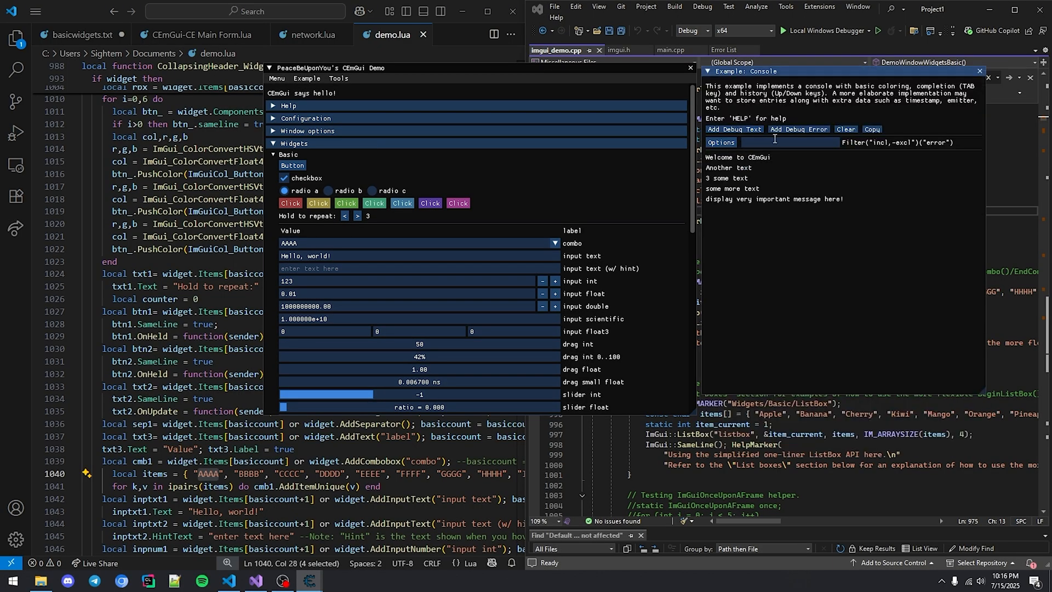
click(845, 129)
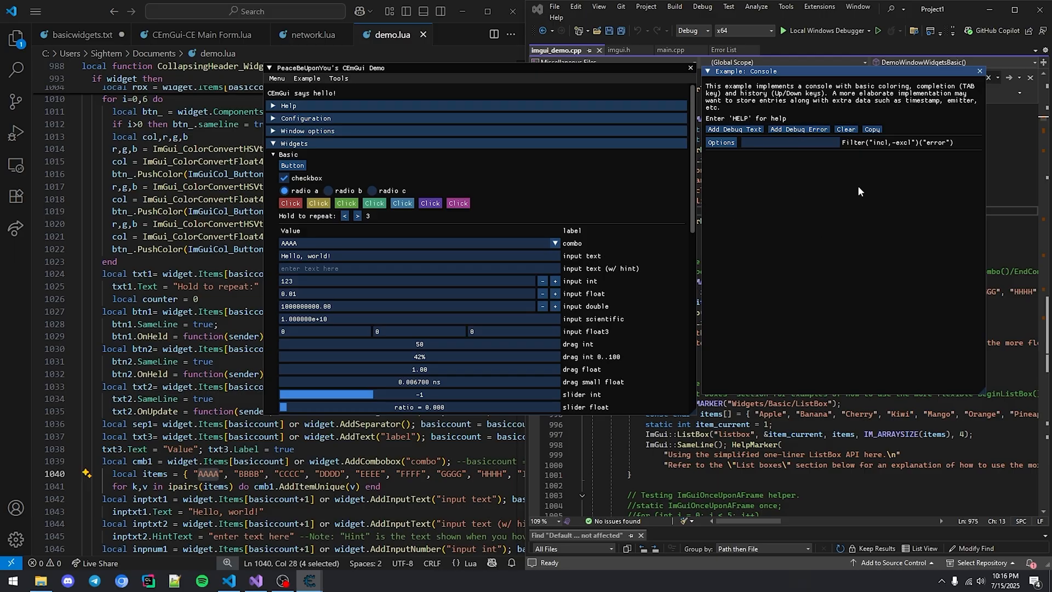
mouse_move(831, 218)
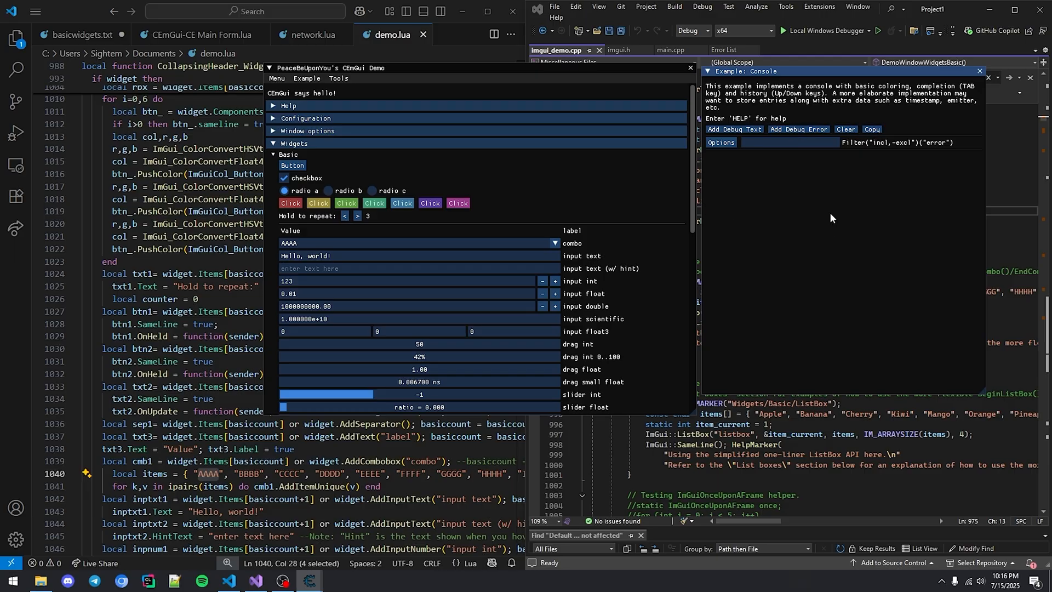
click(288, 153)
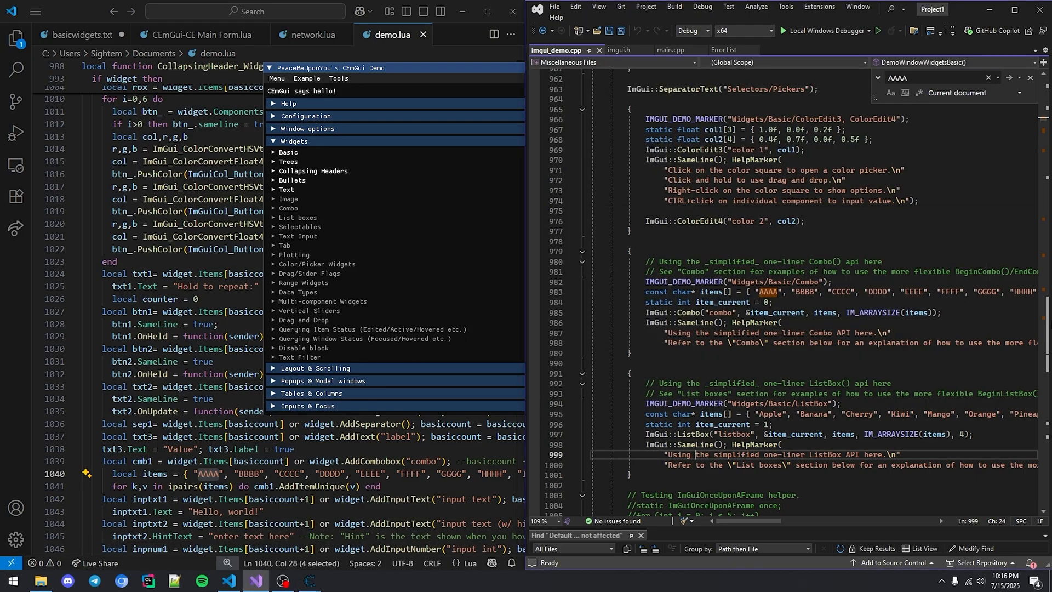
scroll(down, 3)
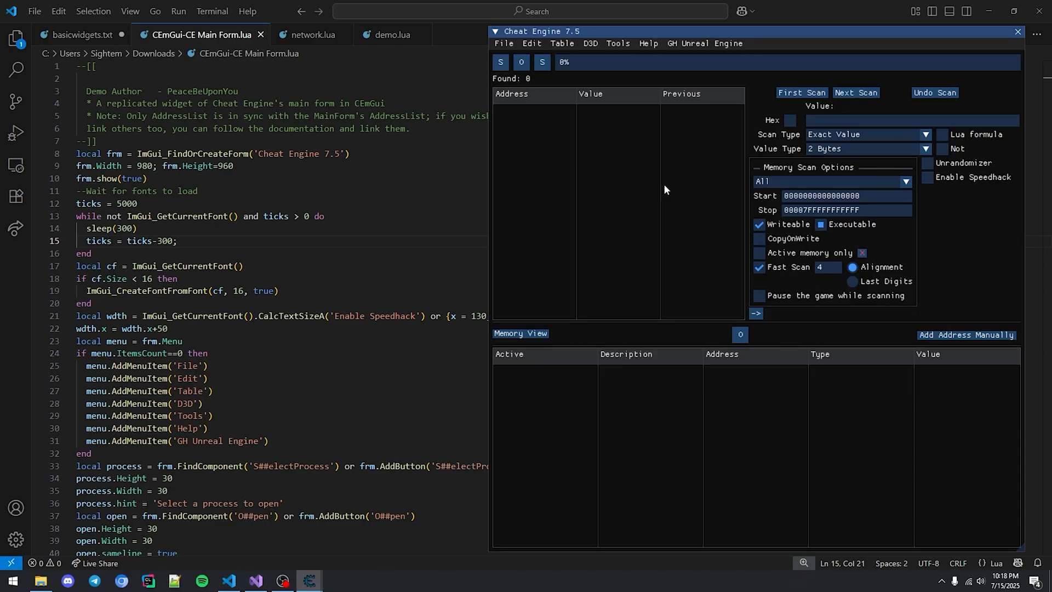
mouse_move(606, 308)
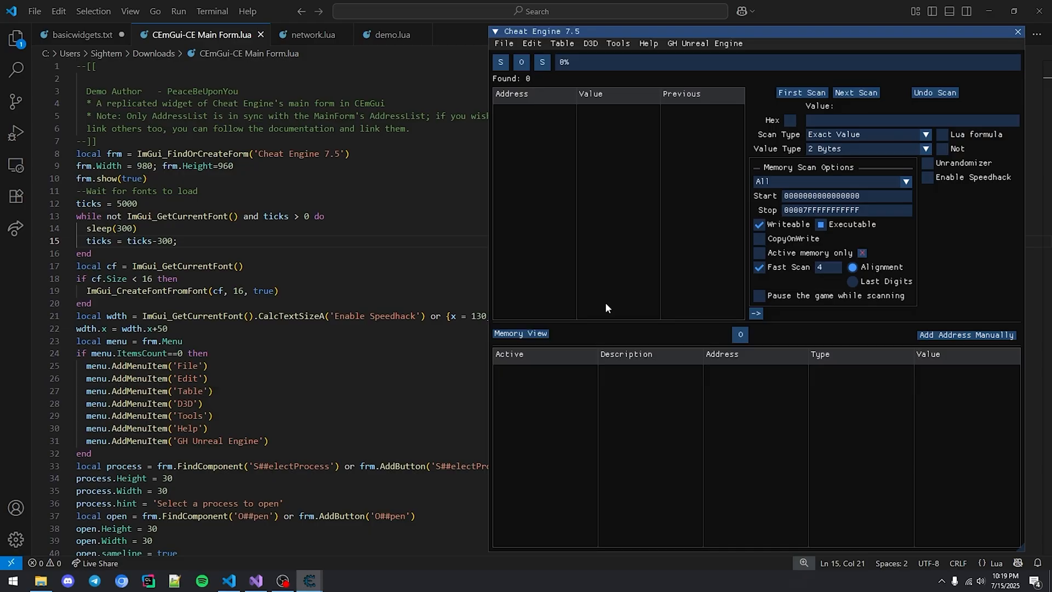
mouse_move(498, 283)
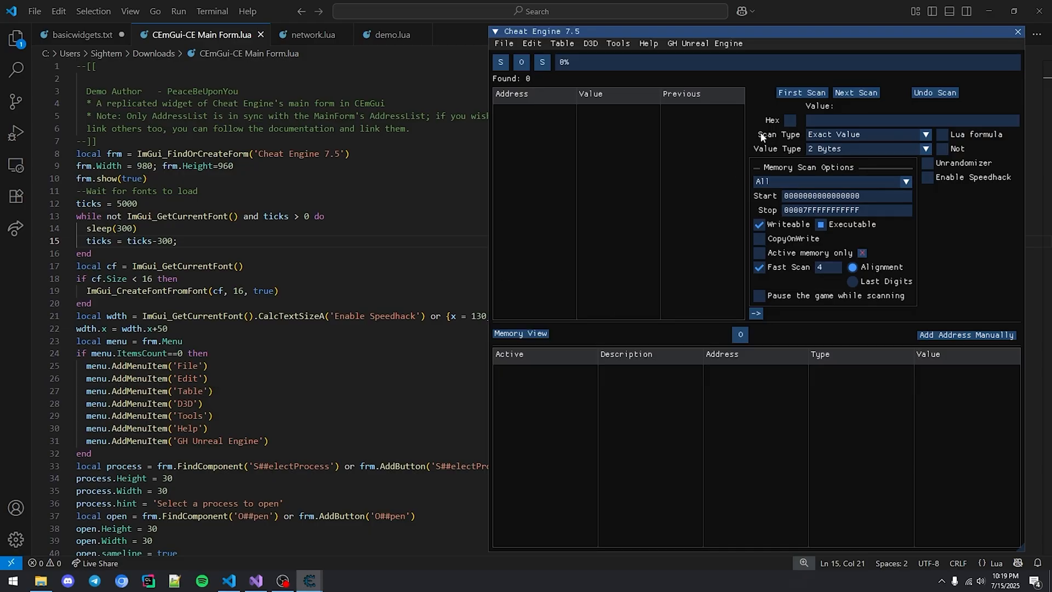
- Search 'scan type' in CEmGui-CE Main Form.lua and inspect form size and process button height
text(scan type)
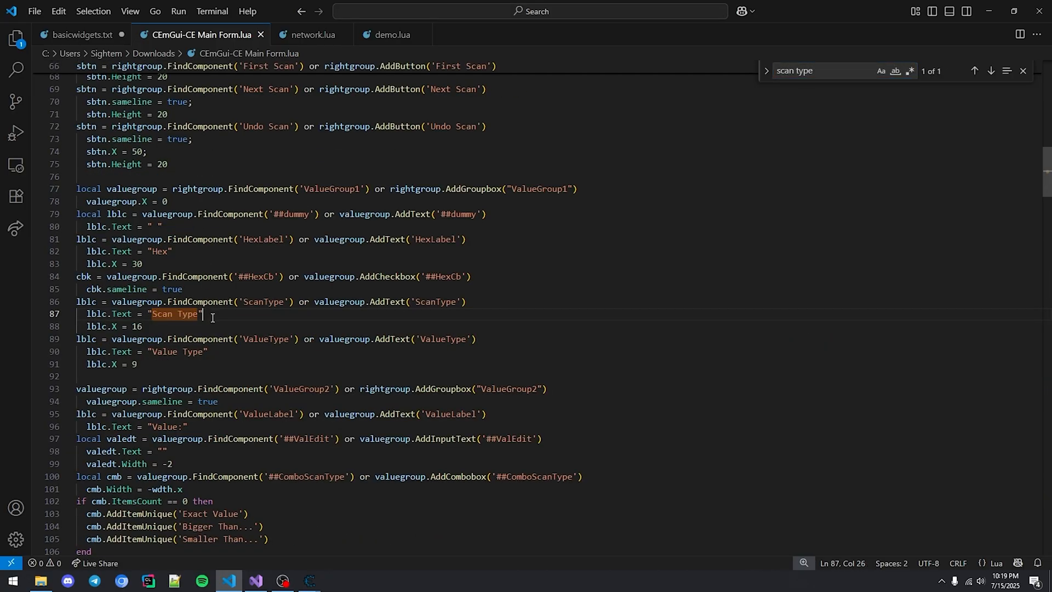
click(309, 581)
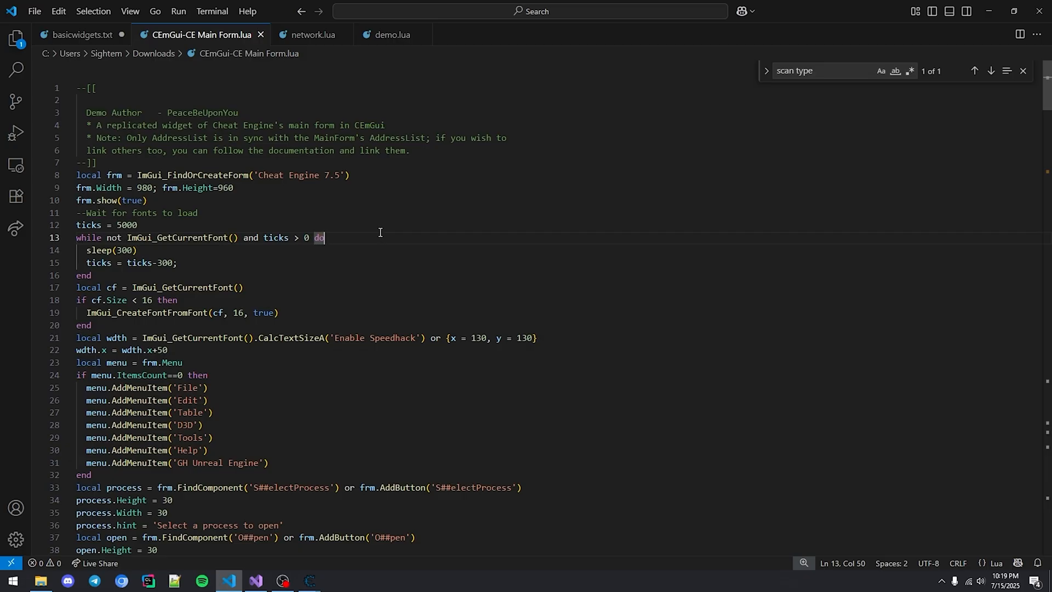
click(132, 199)
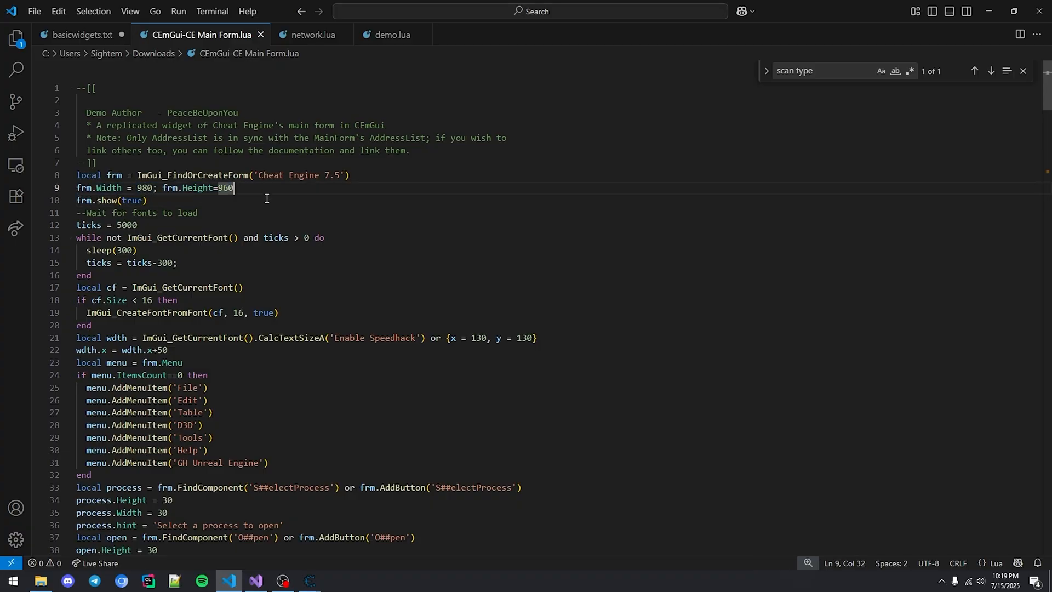
scroll(down, 3)
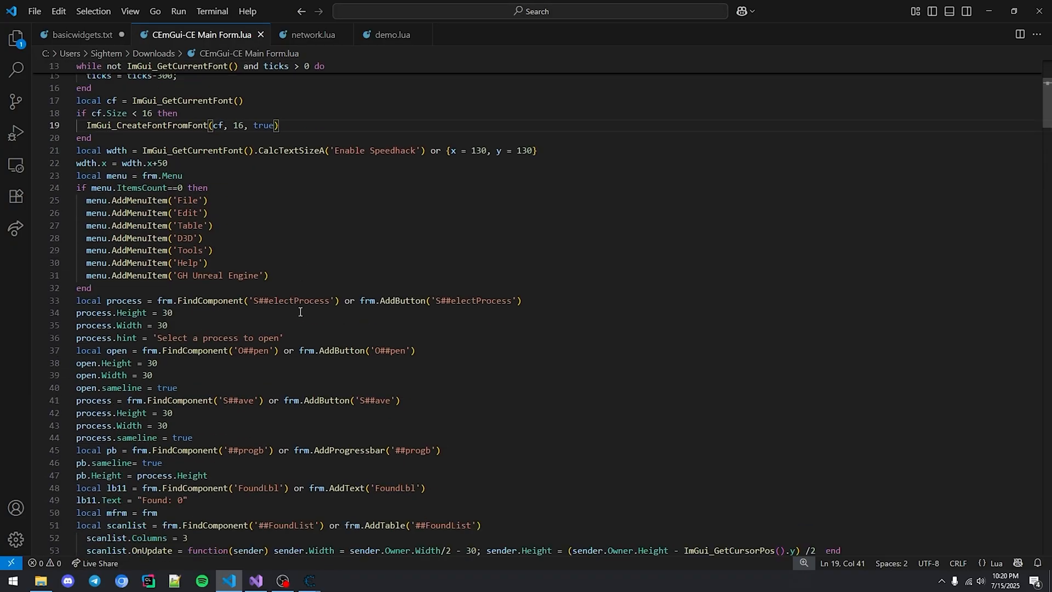
scroll(down, 3)
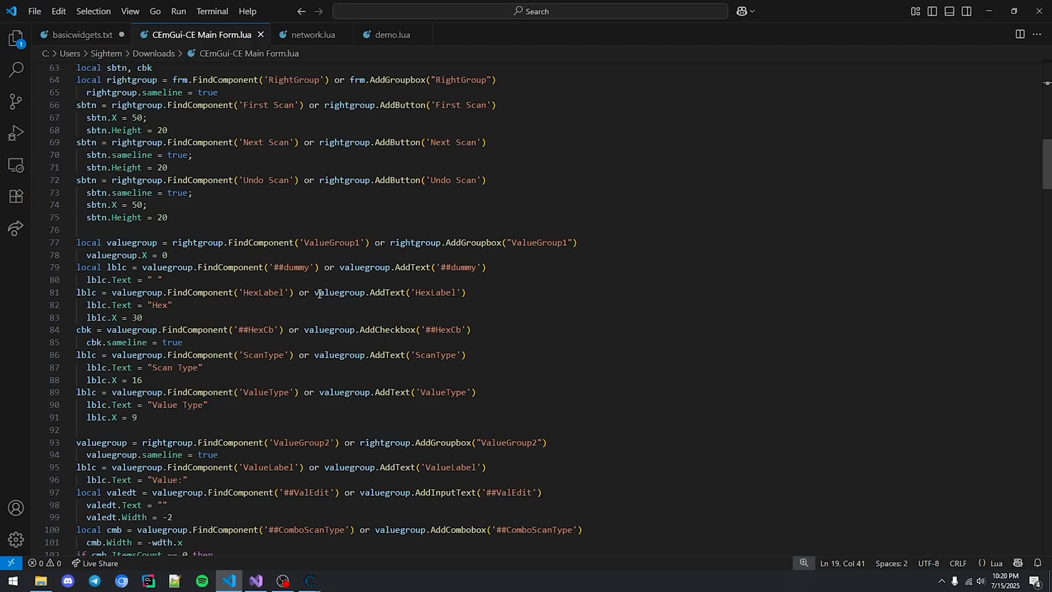
scroll(up, 3)
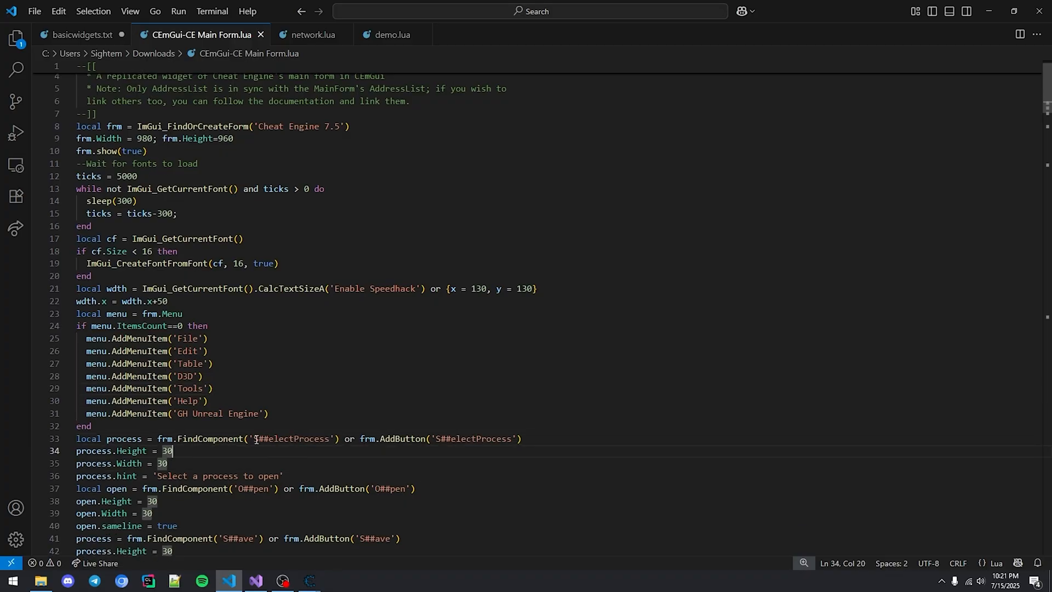
double_click(261, 438)
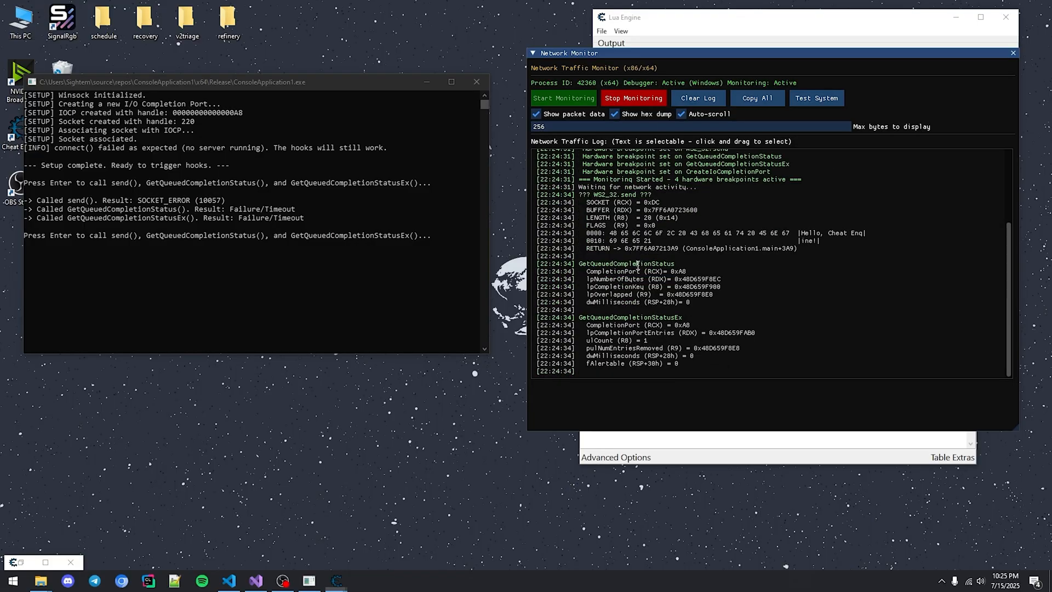
mouse_move(749, 381)
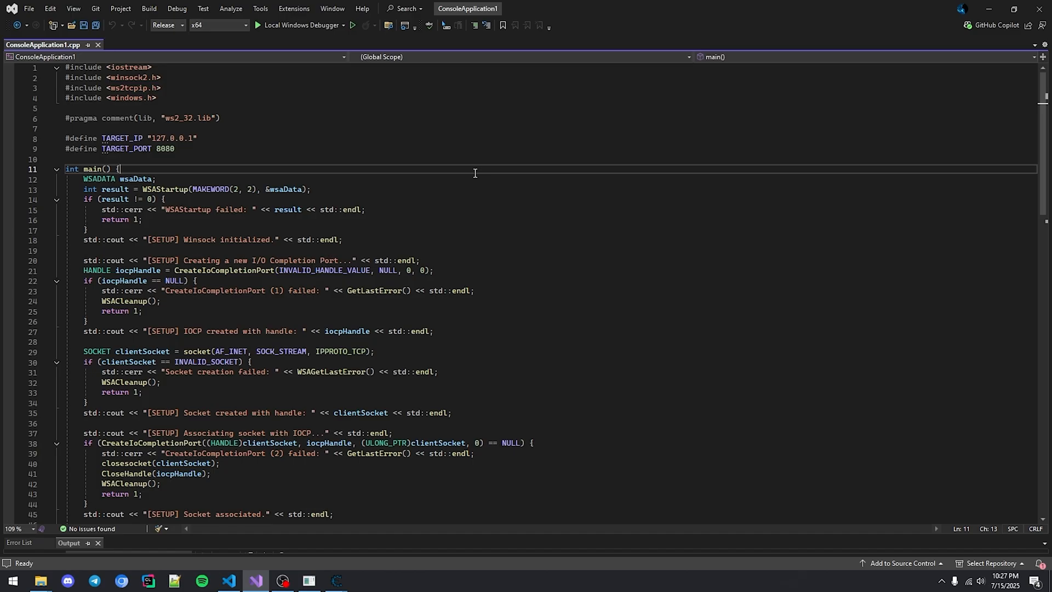
mouse_move(473, 173)
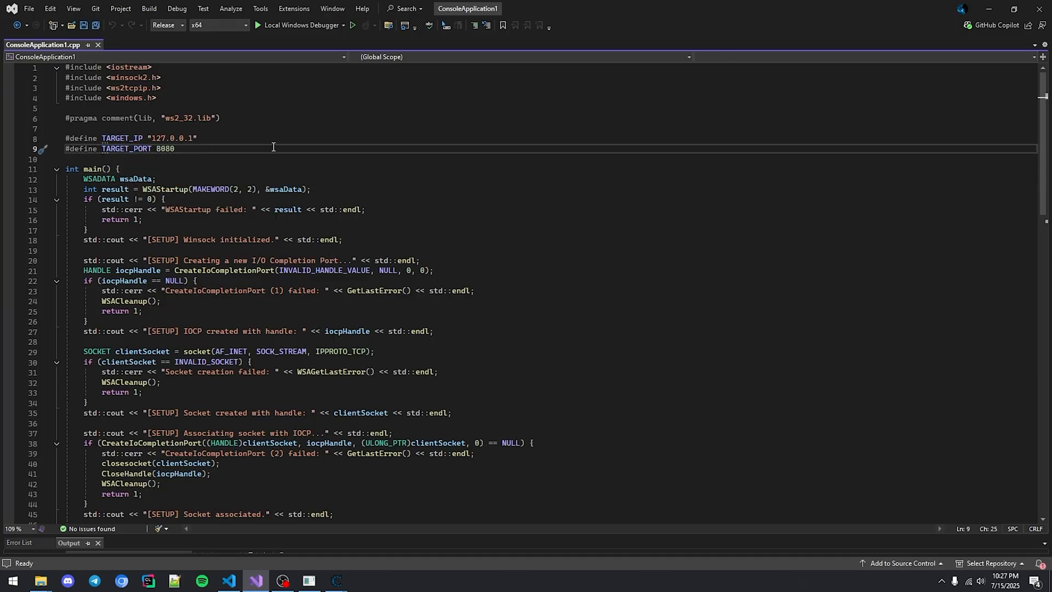
click(223, 270)
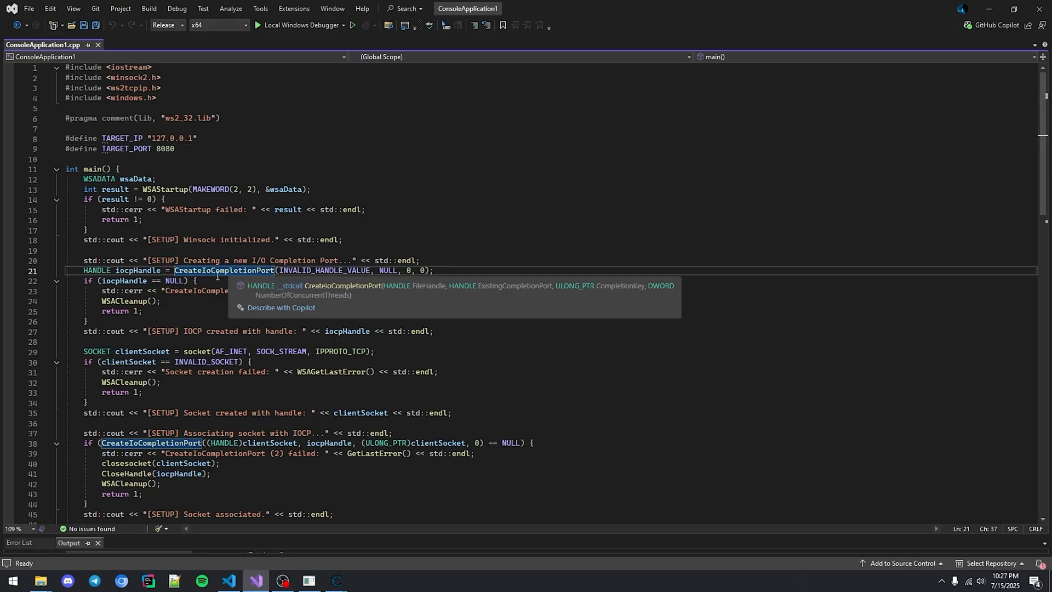
scroll(down, 3)
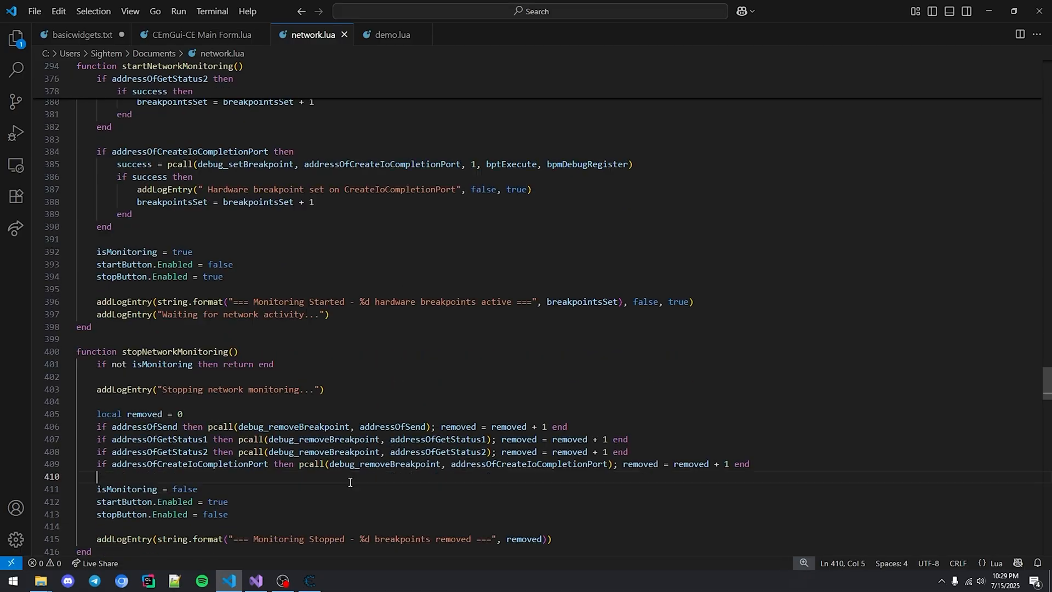
- Review stopNetworkMonitoring's breakpoint removal calls and addLogEntry's coloring code in network.lua
click(264, 426)
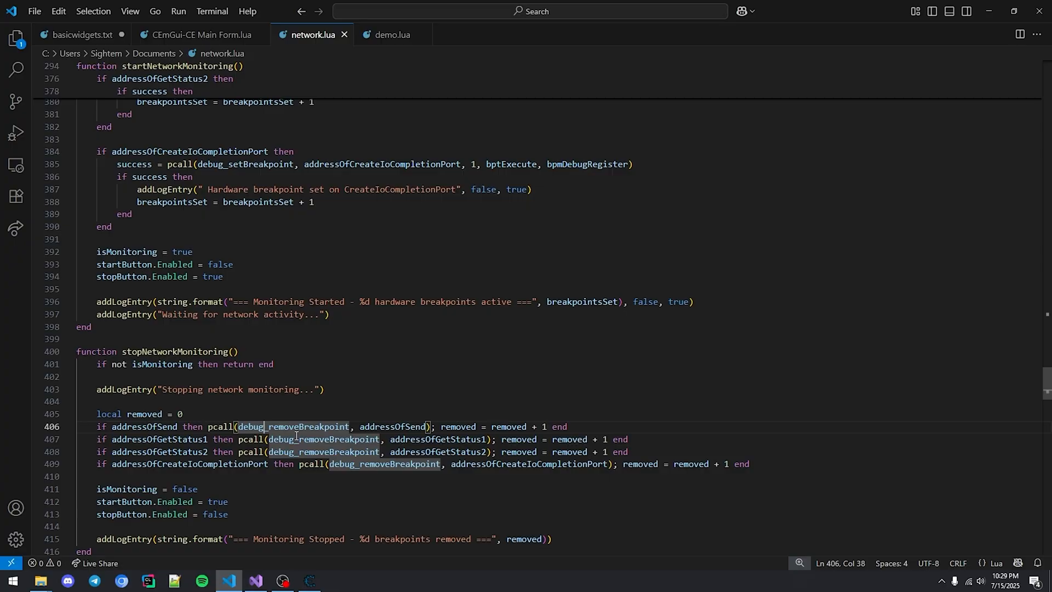
scroll(up, 3)
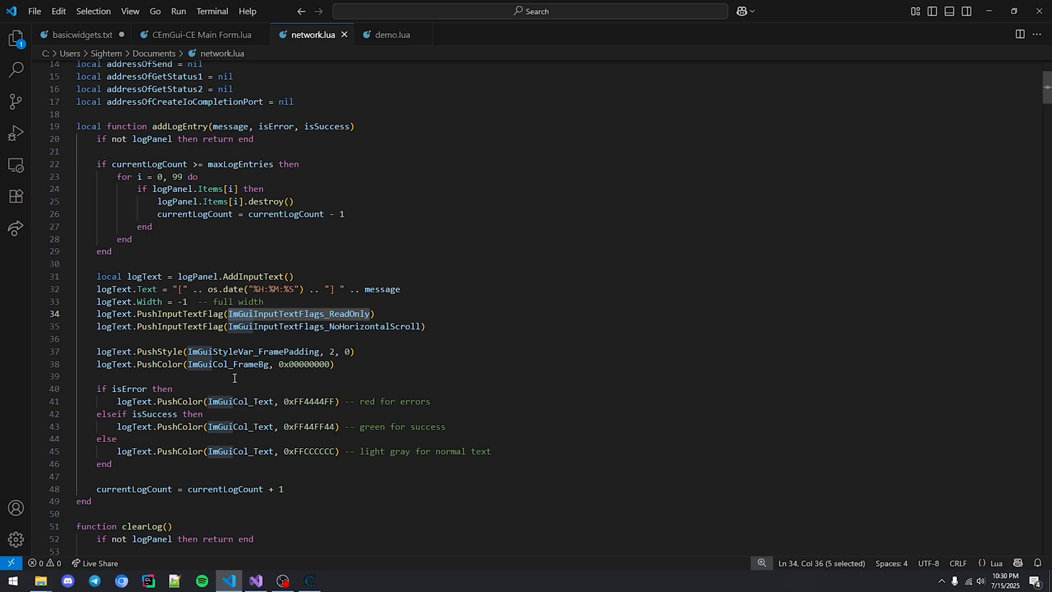
click(990, 71)
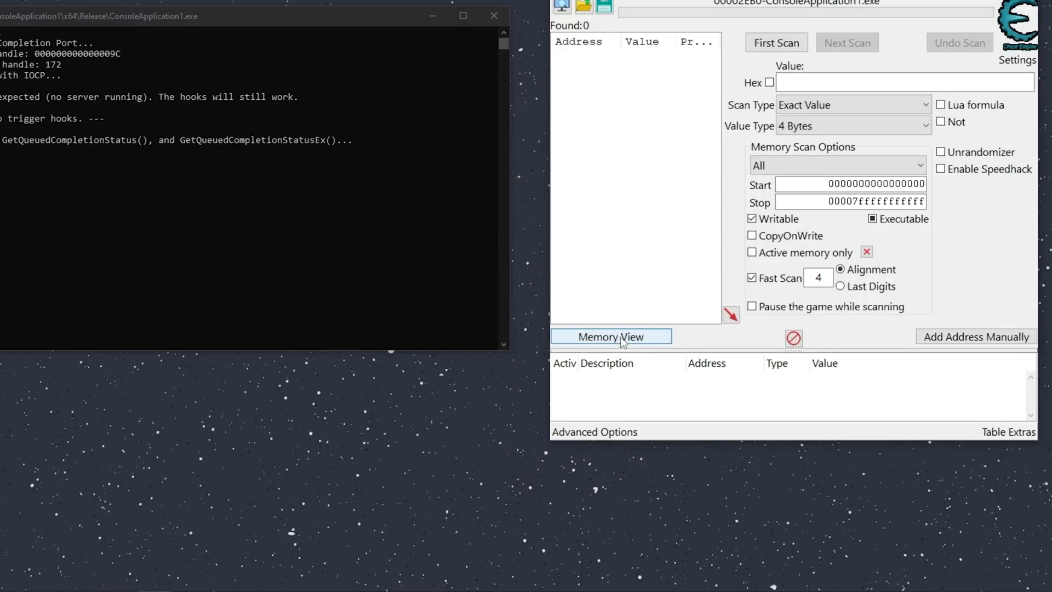
- Attach the debugger via Memory View and inspect the raise_securityfailure disassembly instructions
click(610, 336)
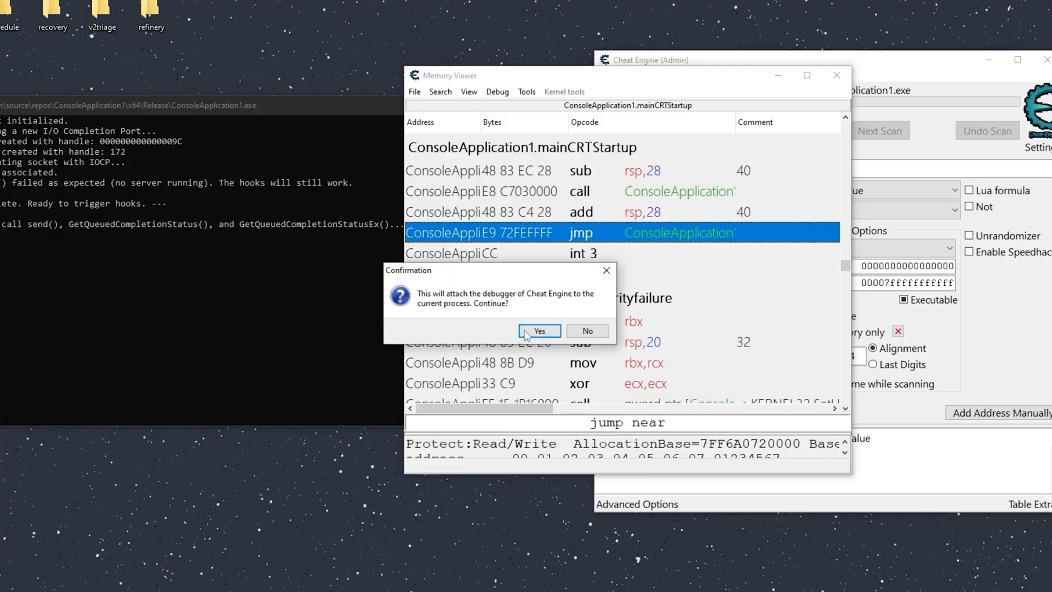
click(540, 331)
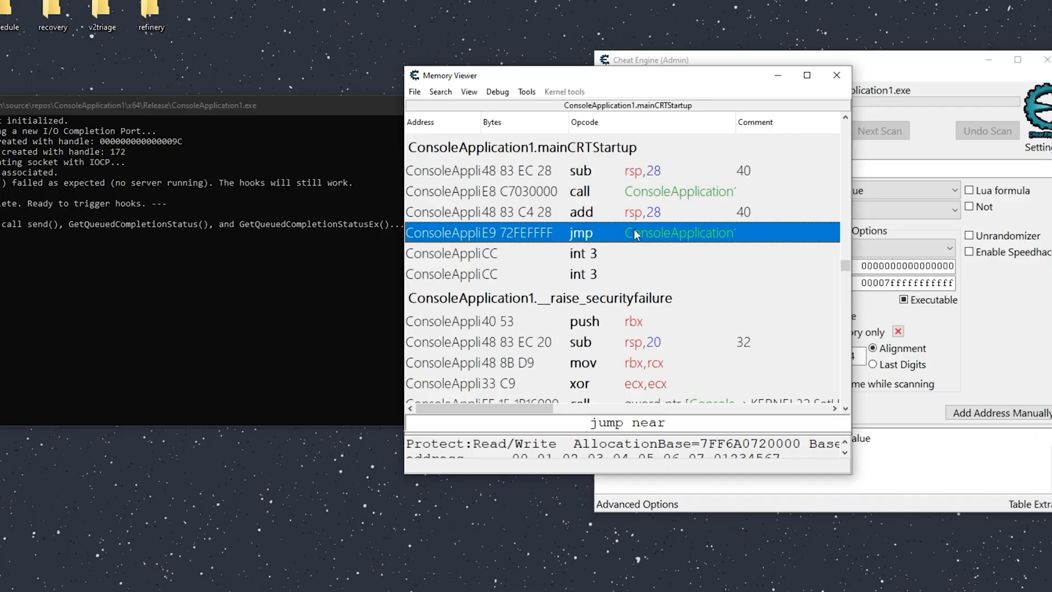
click(573, 321)
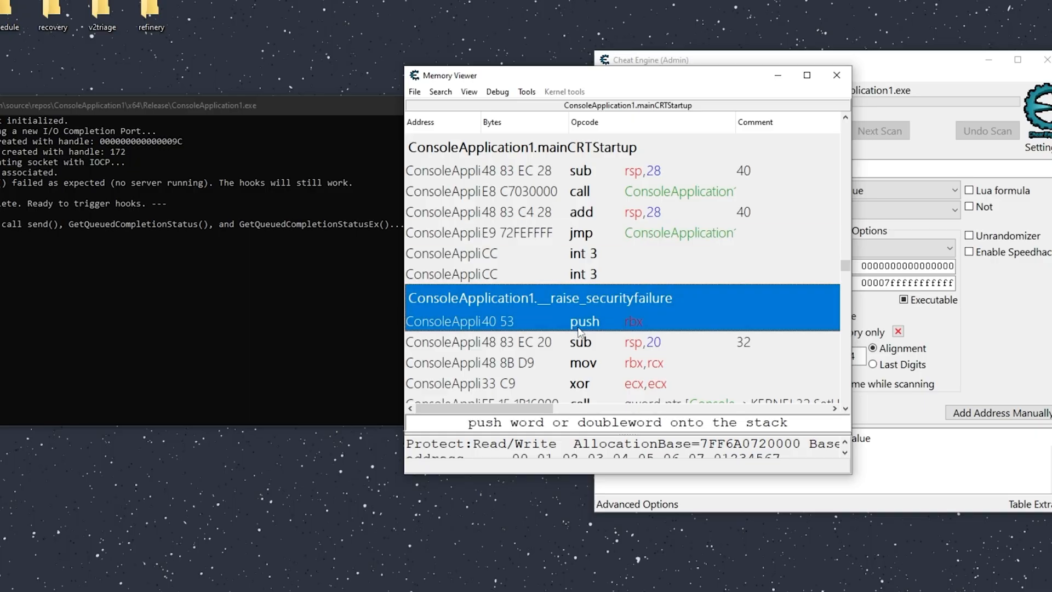
click(580, 342)
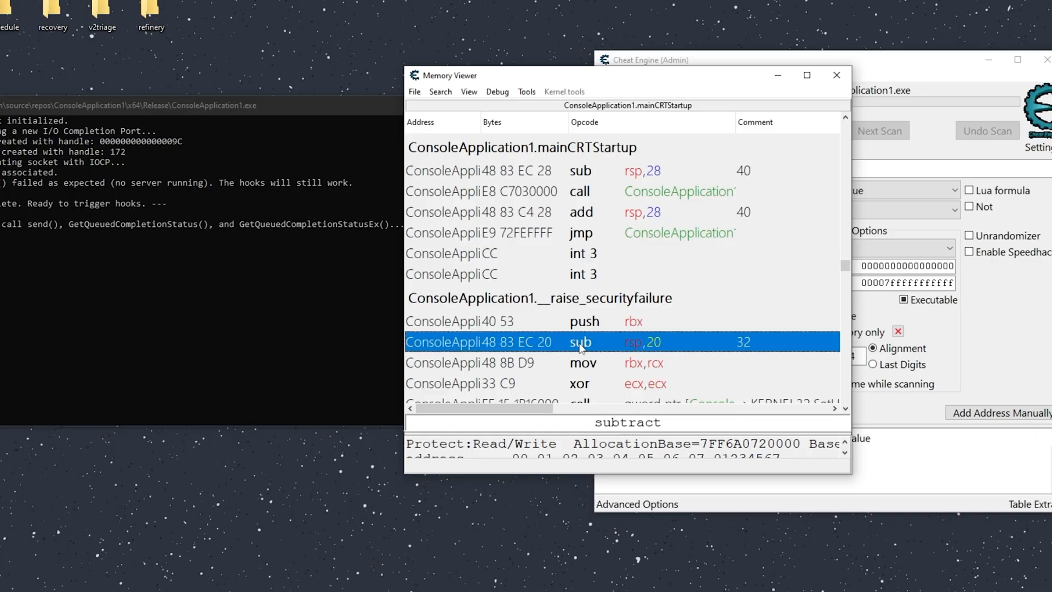
click(584, 363)
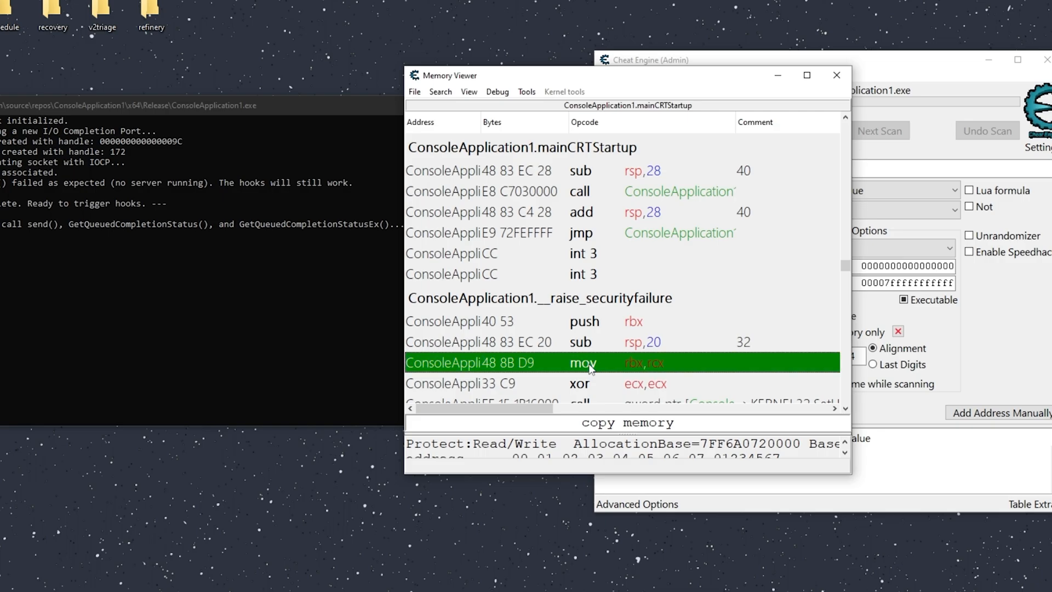
- Launch the Lua Engine from the Tools menu
click(526, 92)
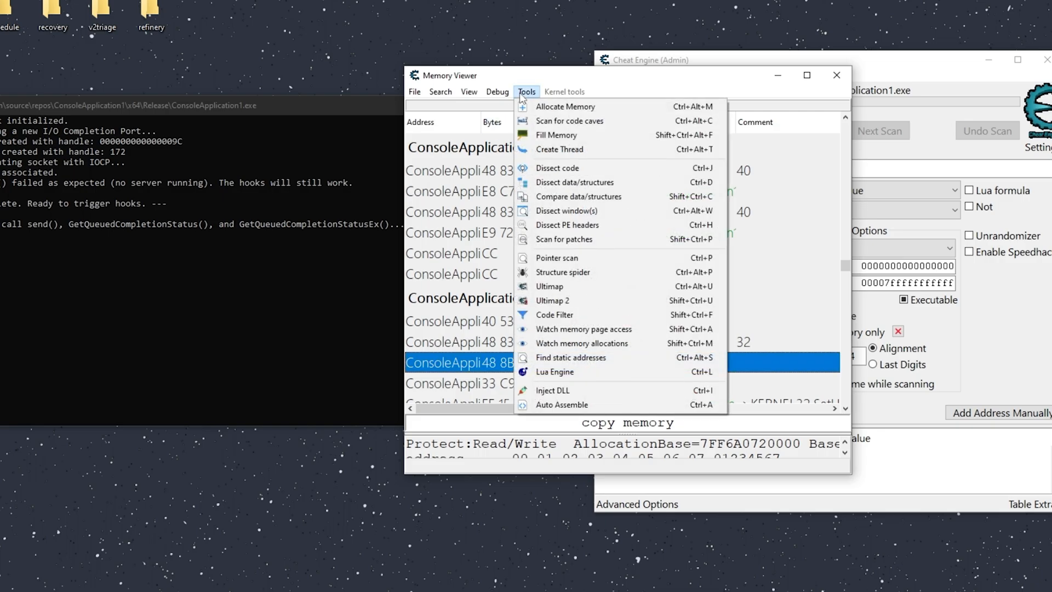
click(555, 372)
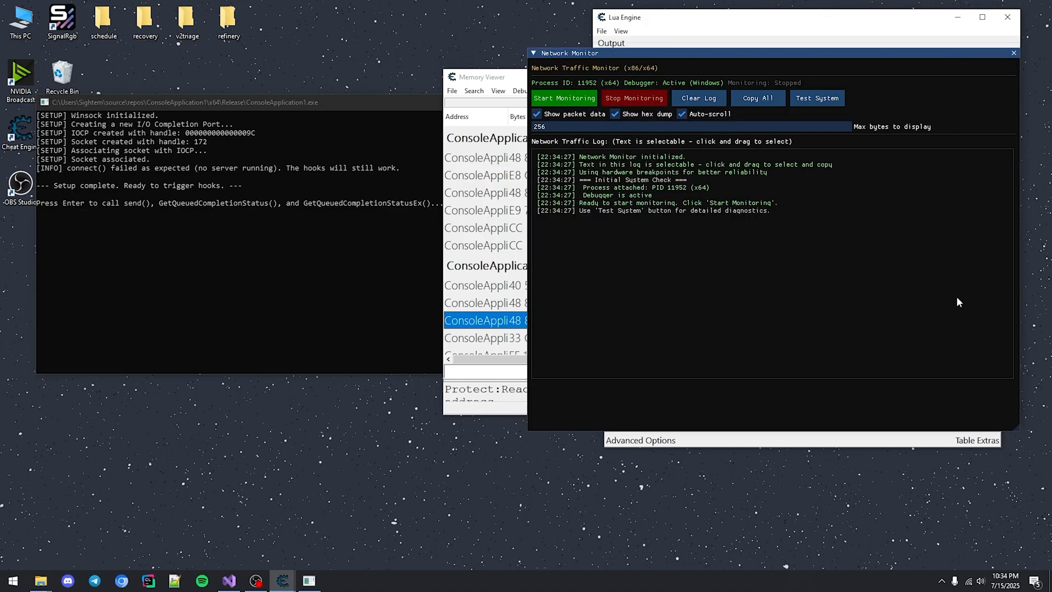
- Run Test System, then Start Monitoring to set hardware breakpoints on send and completion-status functions
drag(567, 53, 495, 41)
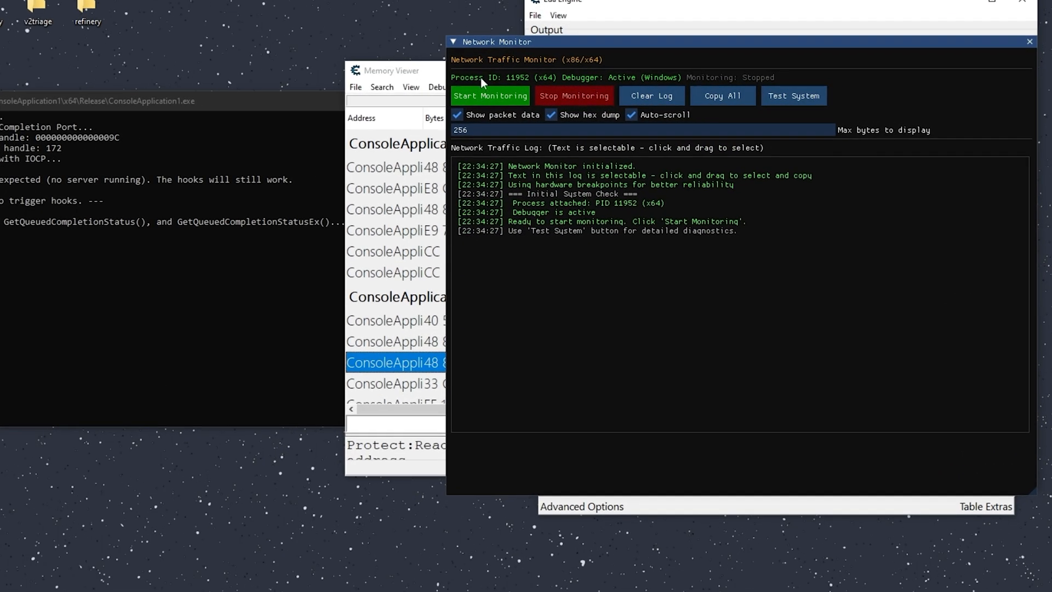
click(793, 95)
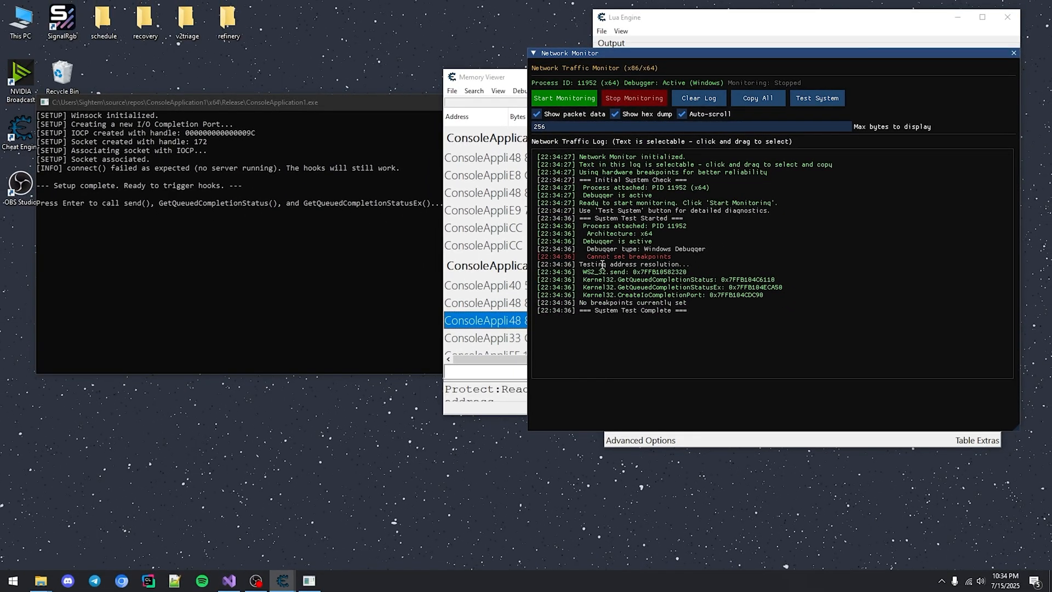
click(563, 97)
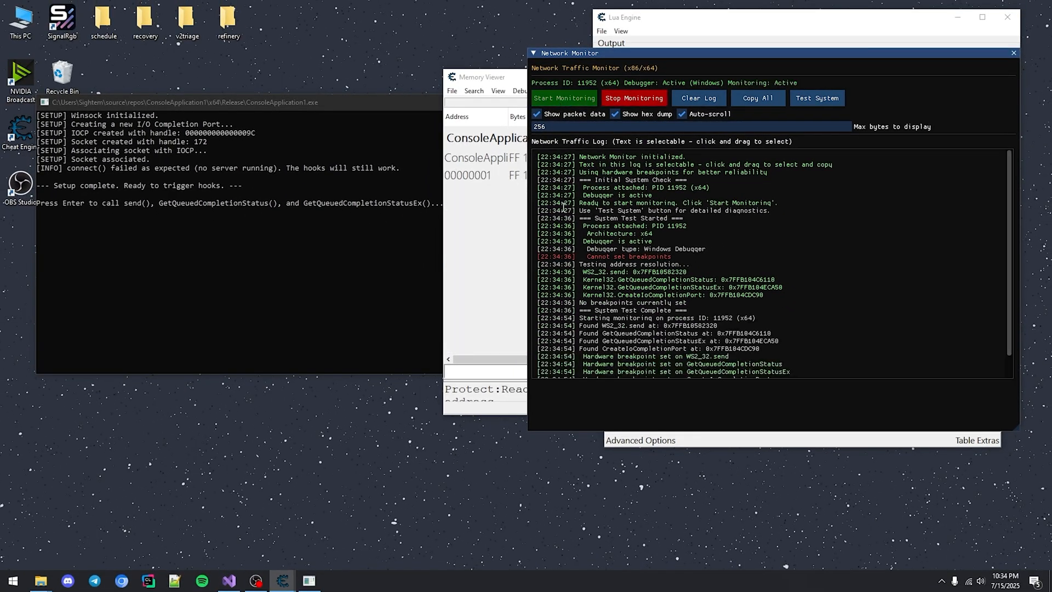